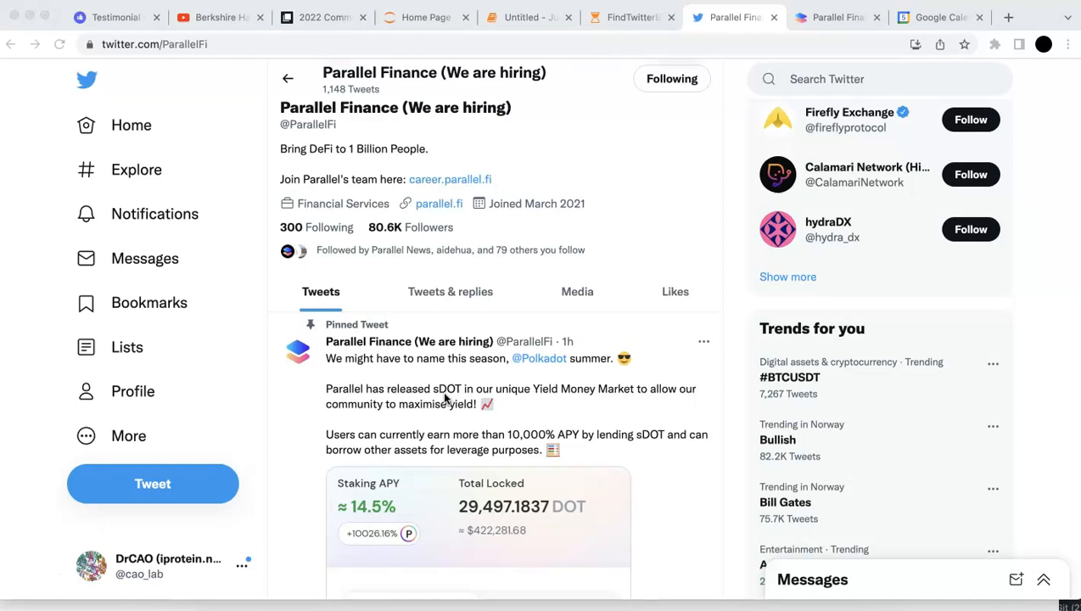
# Show the Polkadot overview with the relaychain DOT balance and Parallel balance
pyautogui.scroll(-3)
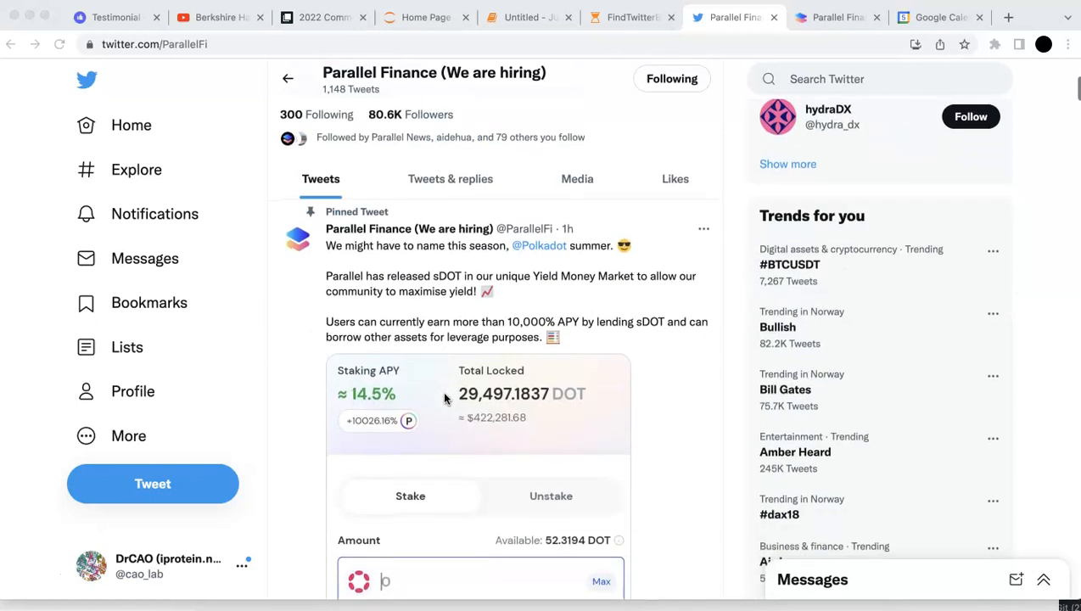
pyautogui.scroll(-3)
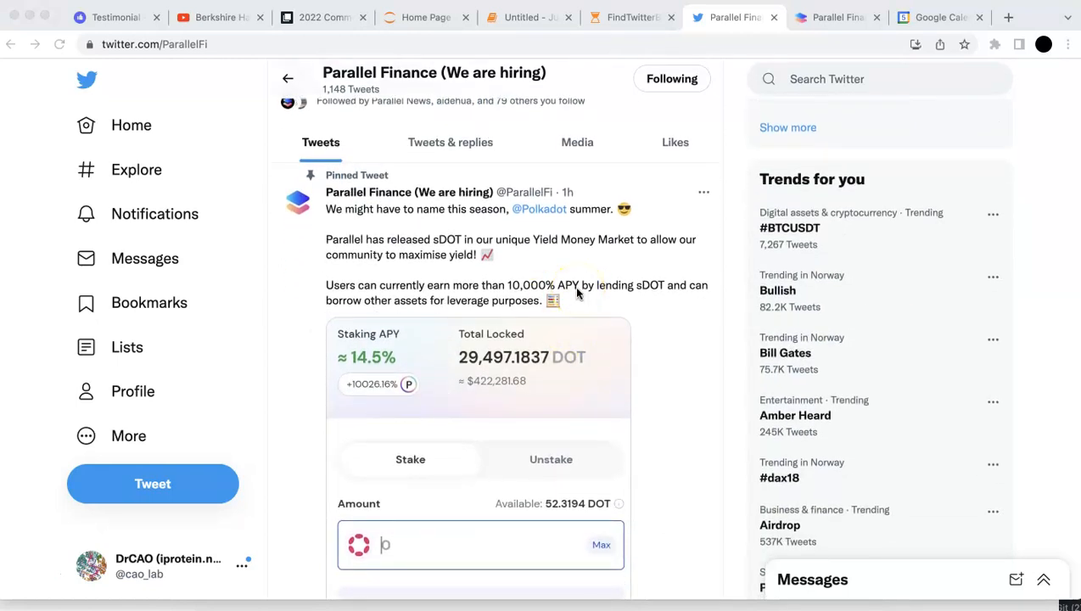
pyautogui.scroll(-3)
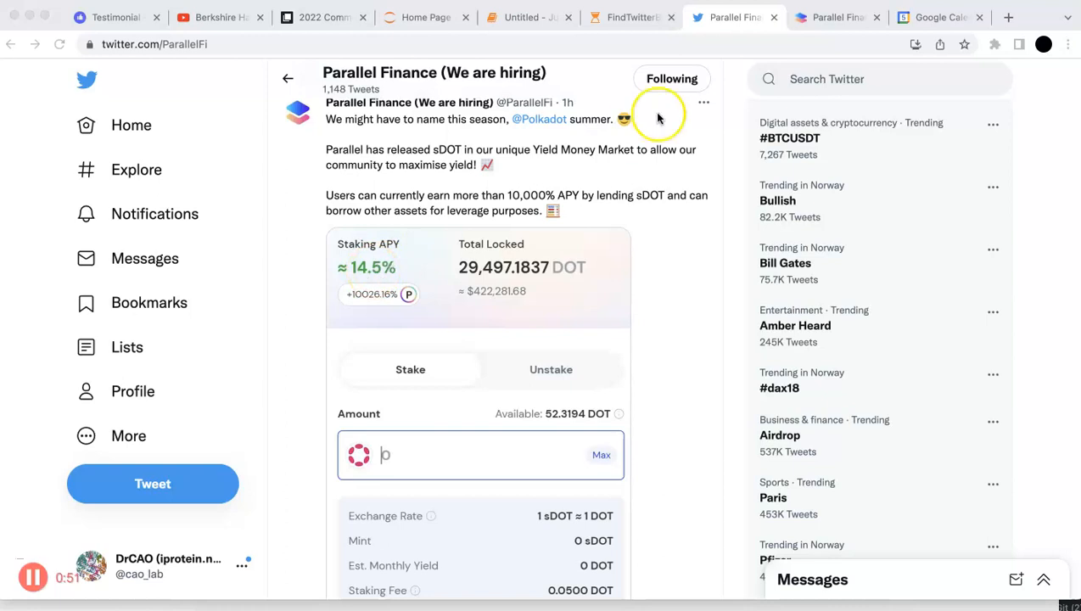
pyautogui.click(835, 17)
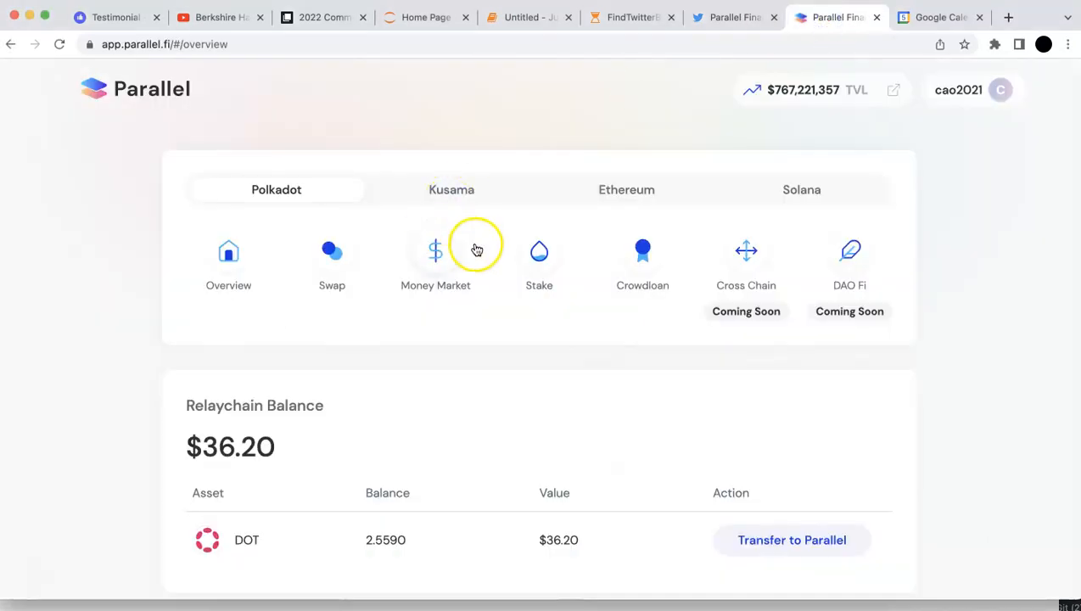
pyautogui.moveTo(249, 280)
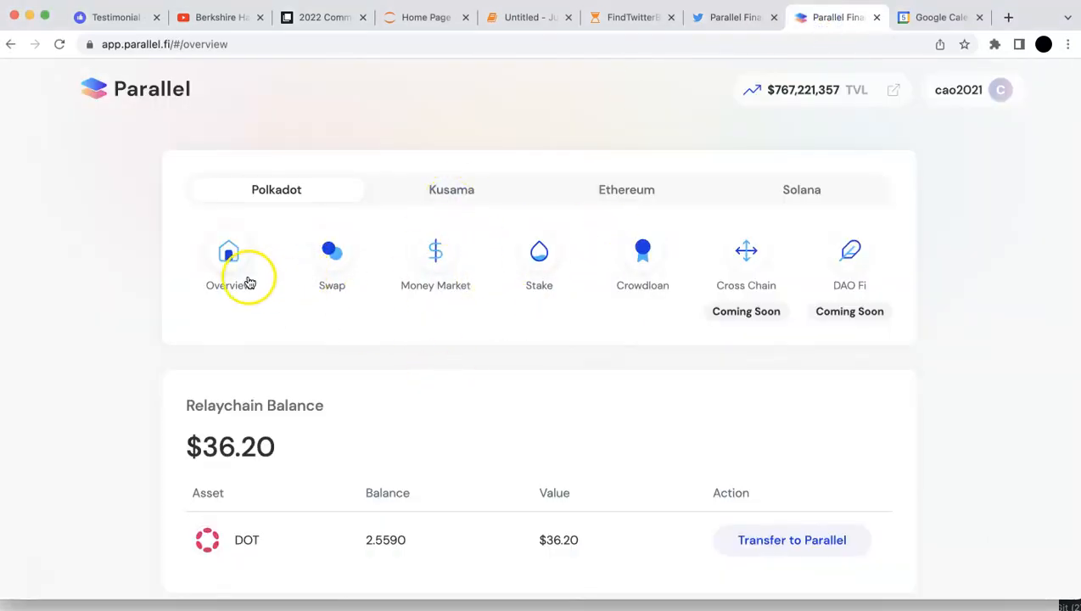
pyautogui.moveTo(603, 275)
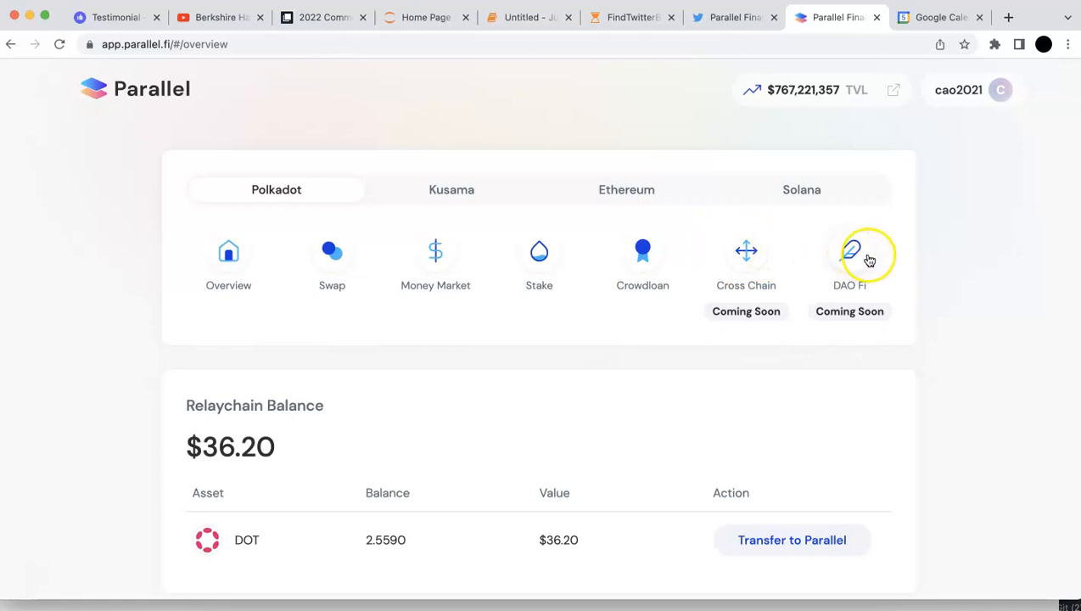
pyautogui.moveTo(852, 251)
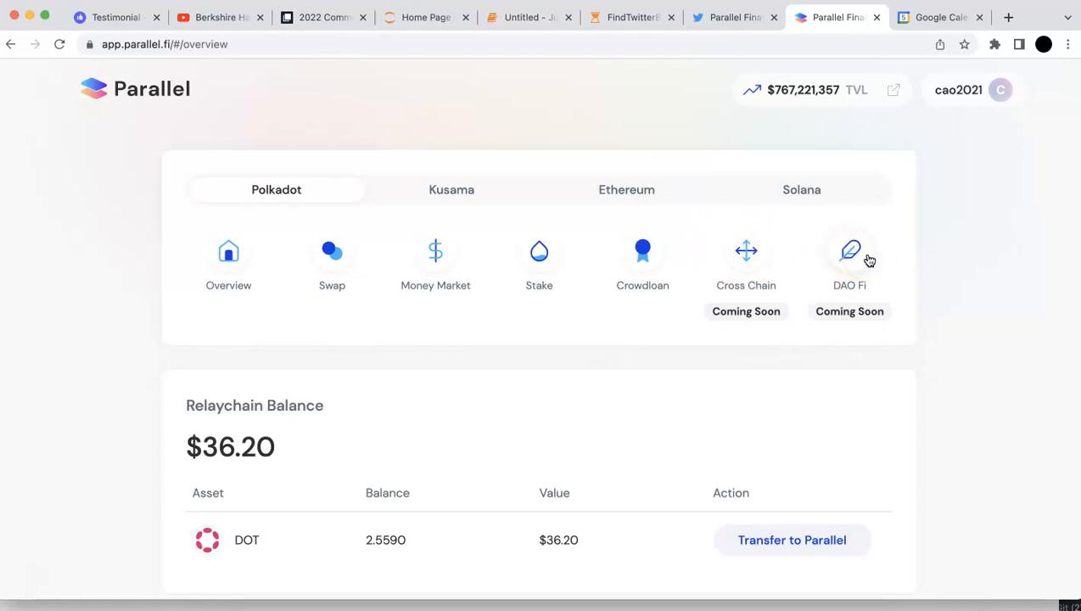
pyautogui.scroll(-3)
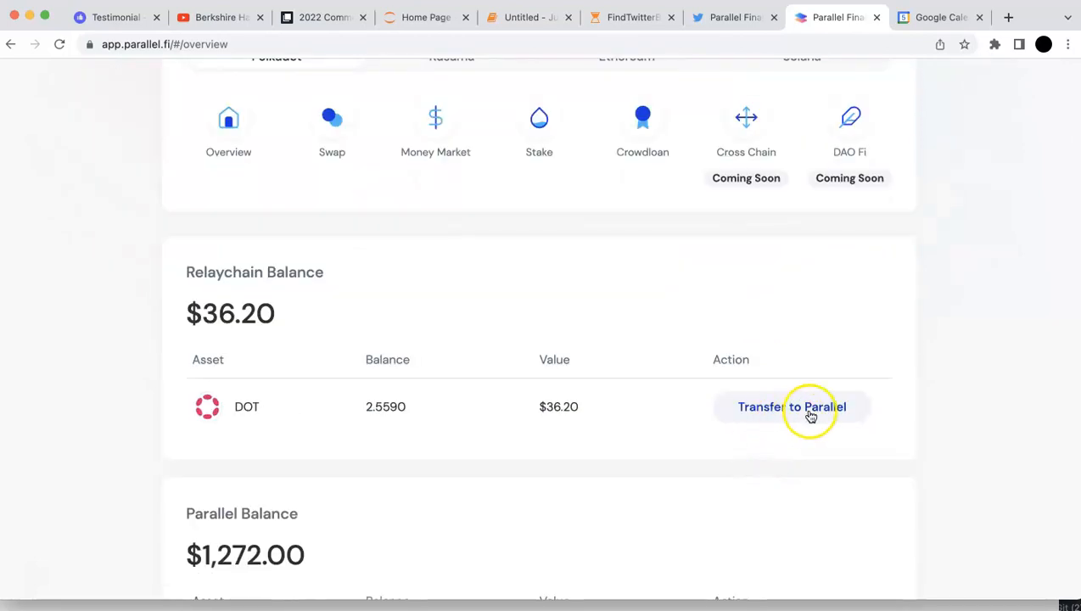
pyautogui.scroll(-3)
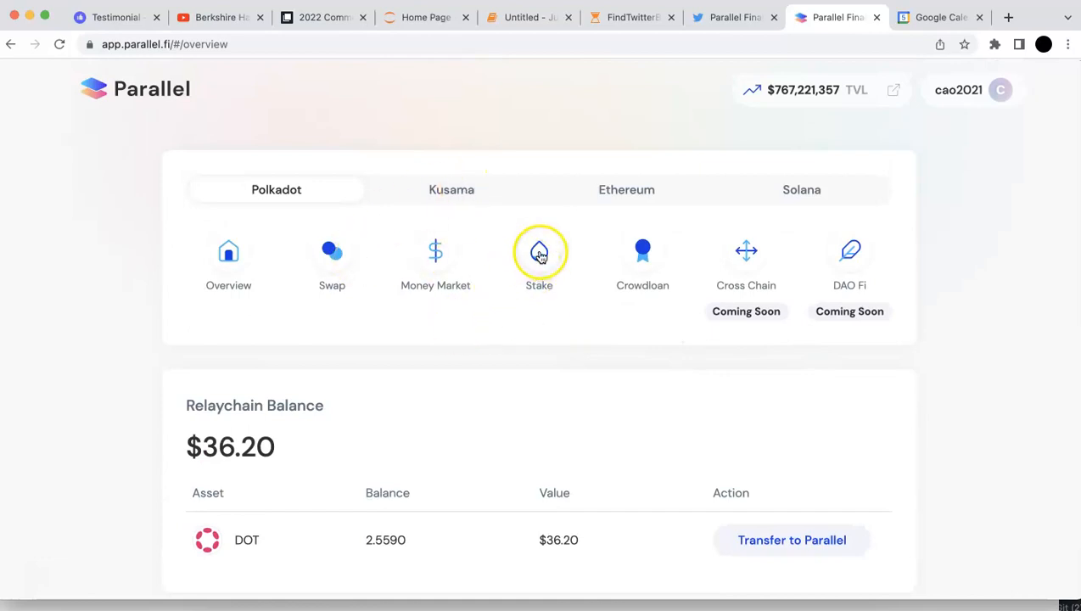
# Enter a 9.5 DOT stake and review the 9.4452 sDOT mint and 0.0547 DOT fee
pyautogui.click(540, 251)
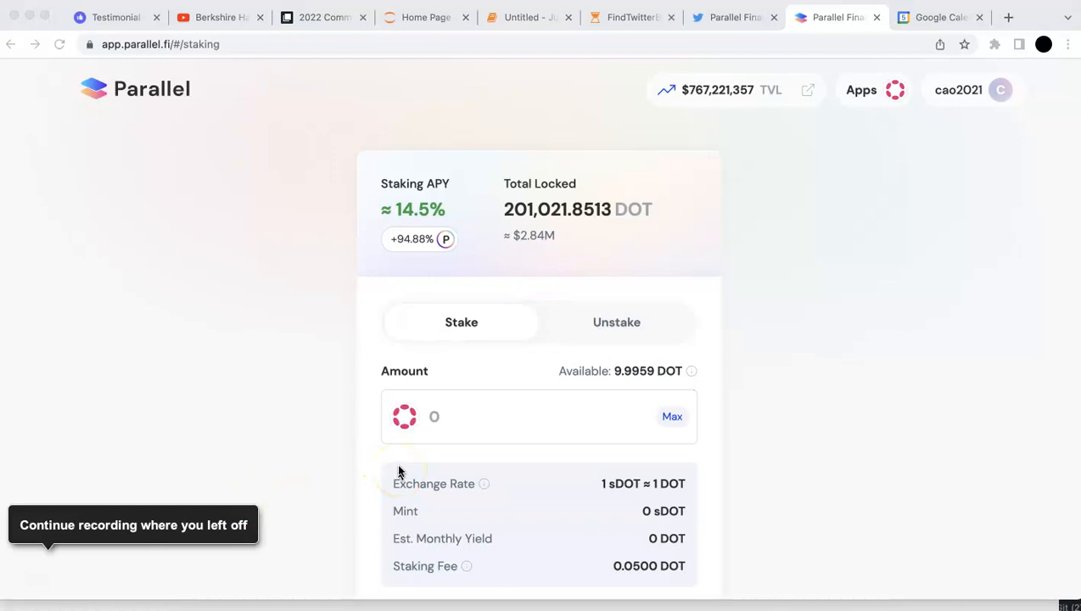
pyautogui.click(540, 415)
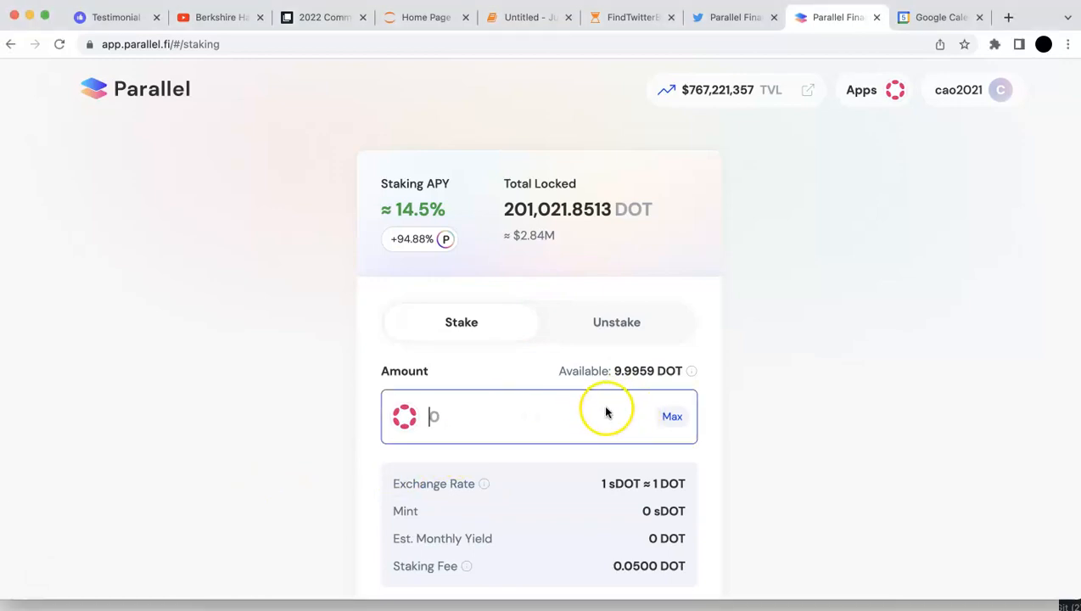
pyautogui.moveTo(631, 416)
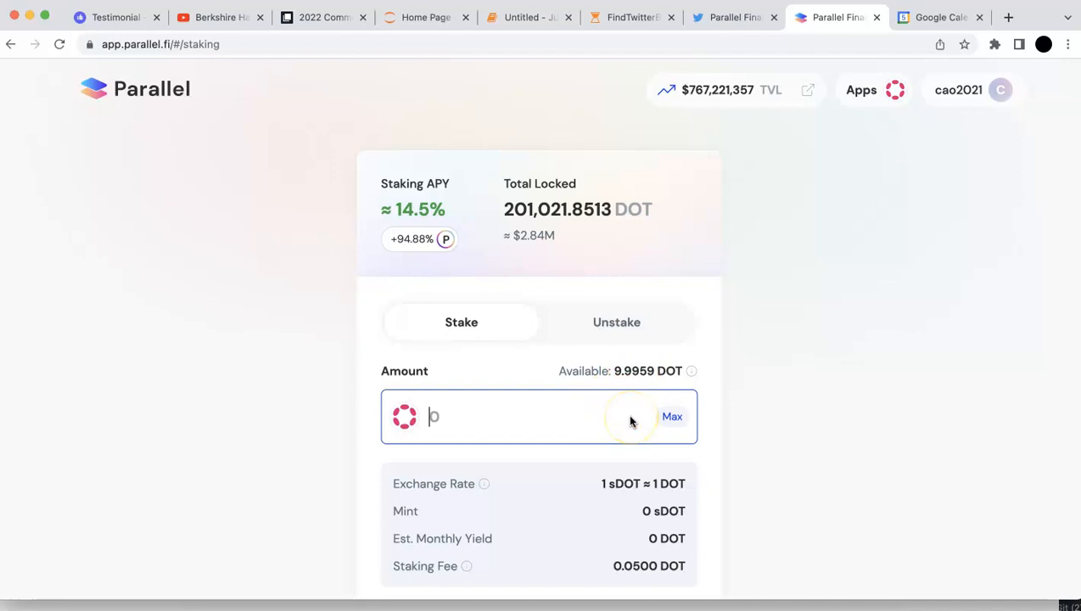
pyautogui.write('9.5')
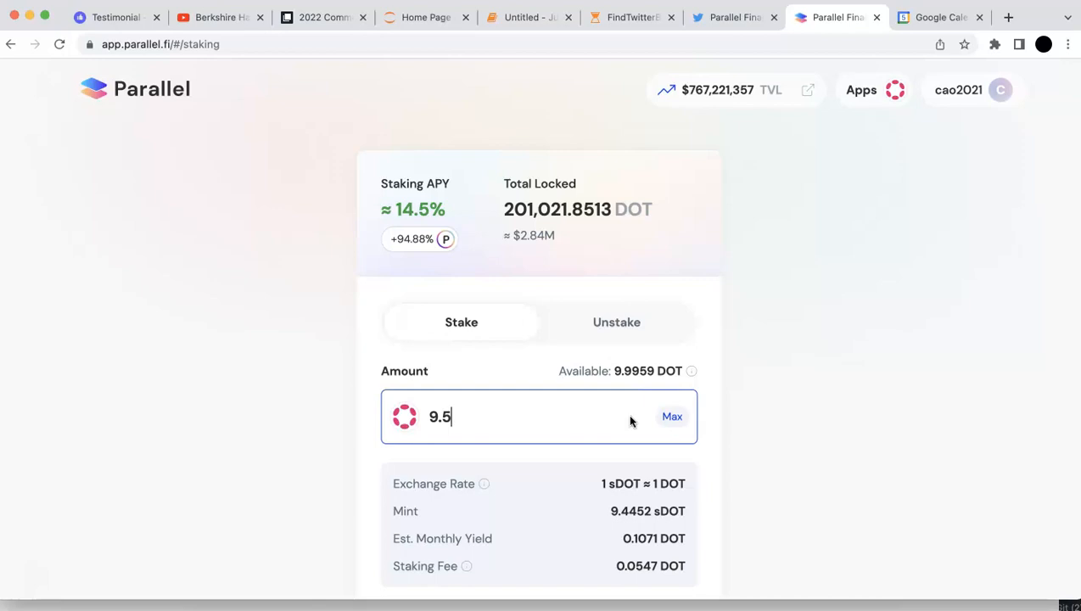
pyautogui.moveTo(604, 484)
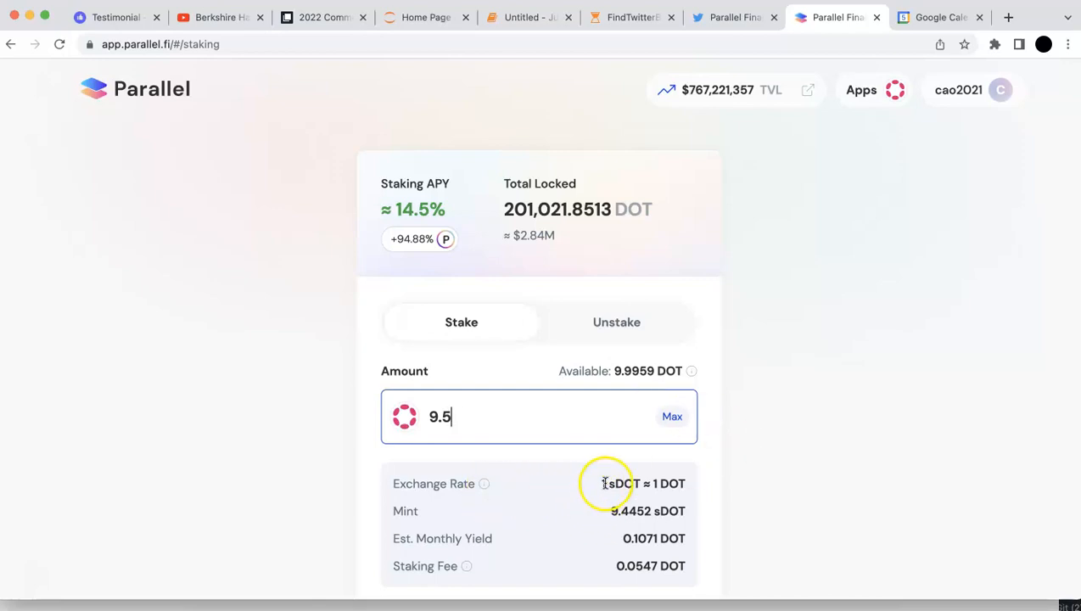
pyautogui.scroll(-3)
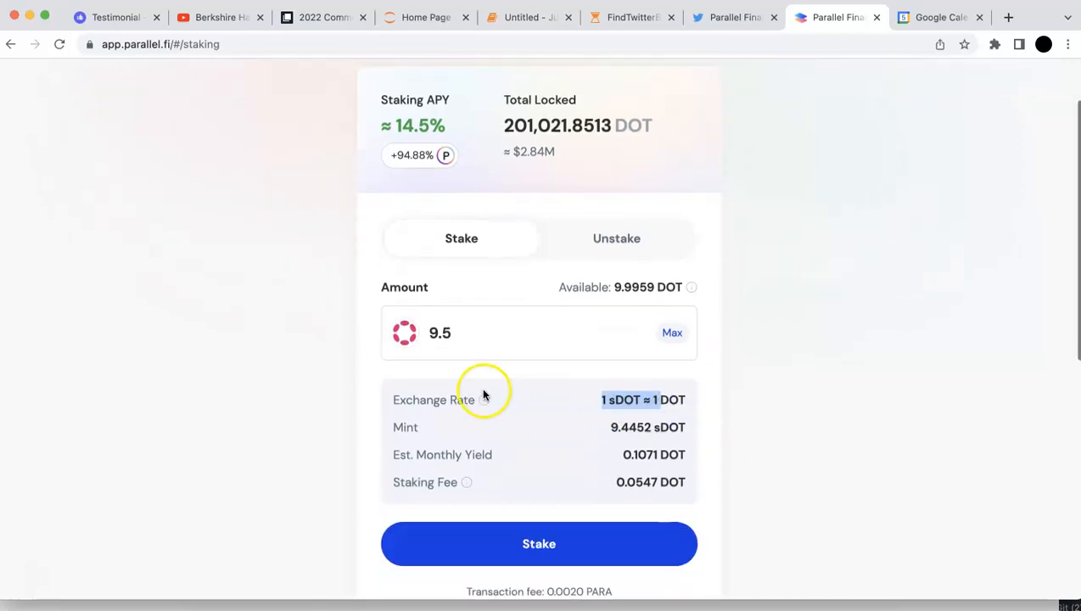
pyautogui.moveTo(485, 400)
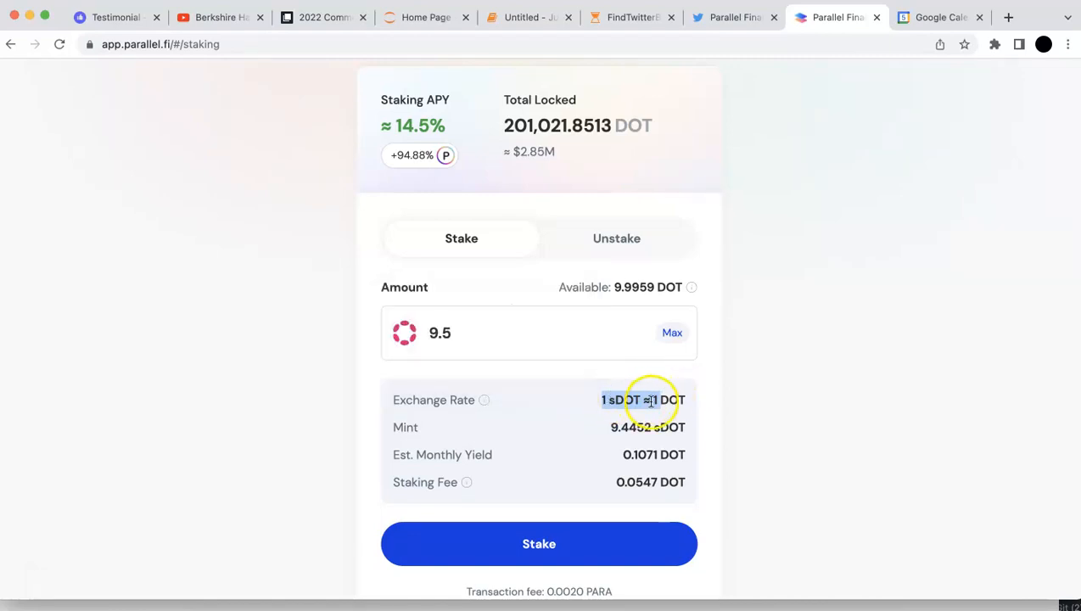
pyautogui.scroll(-3)
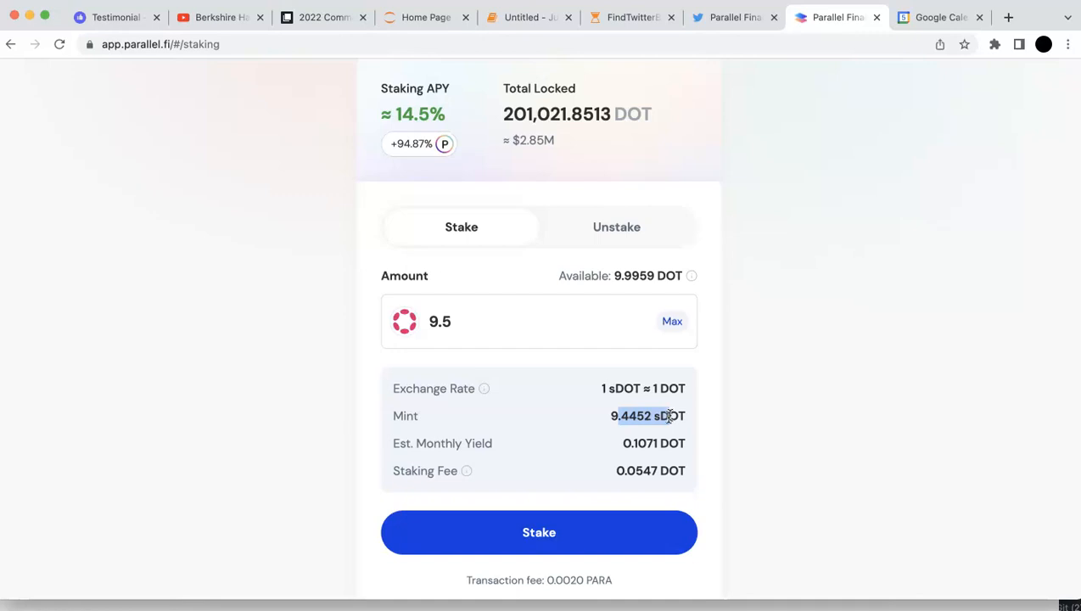
pyautogui.moveTo(466, 472)
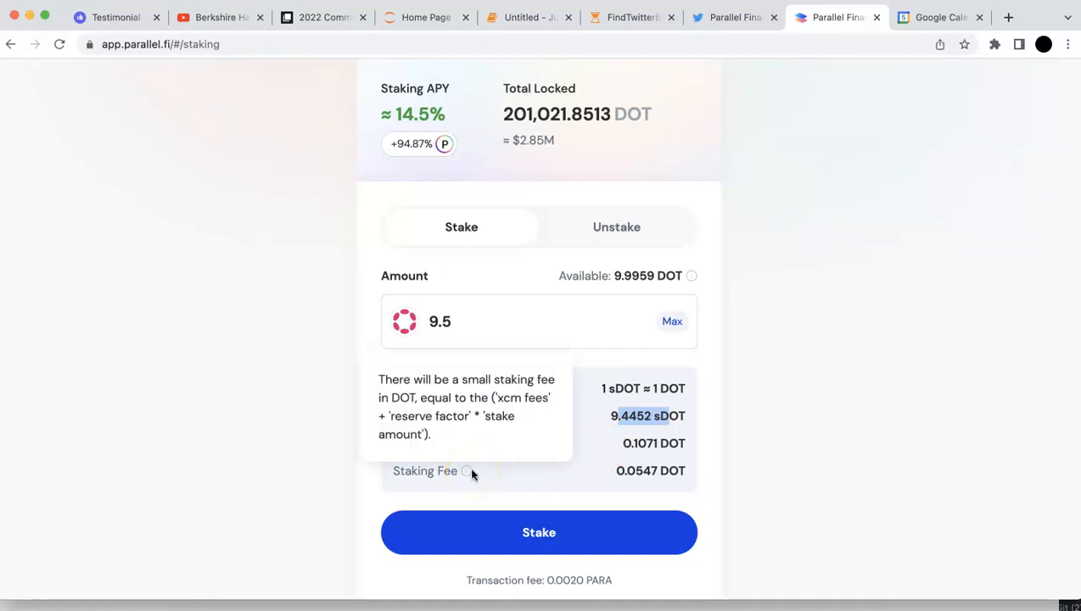
pyautogui.scroll(-3)
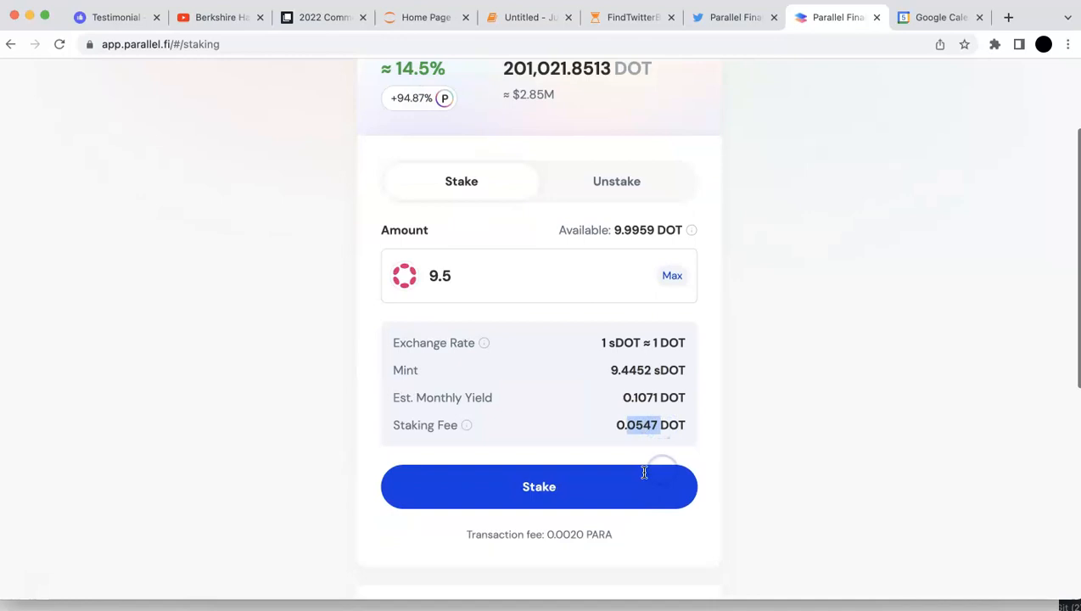
pyautogui.scroll(-3)
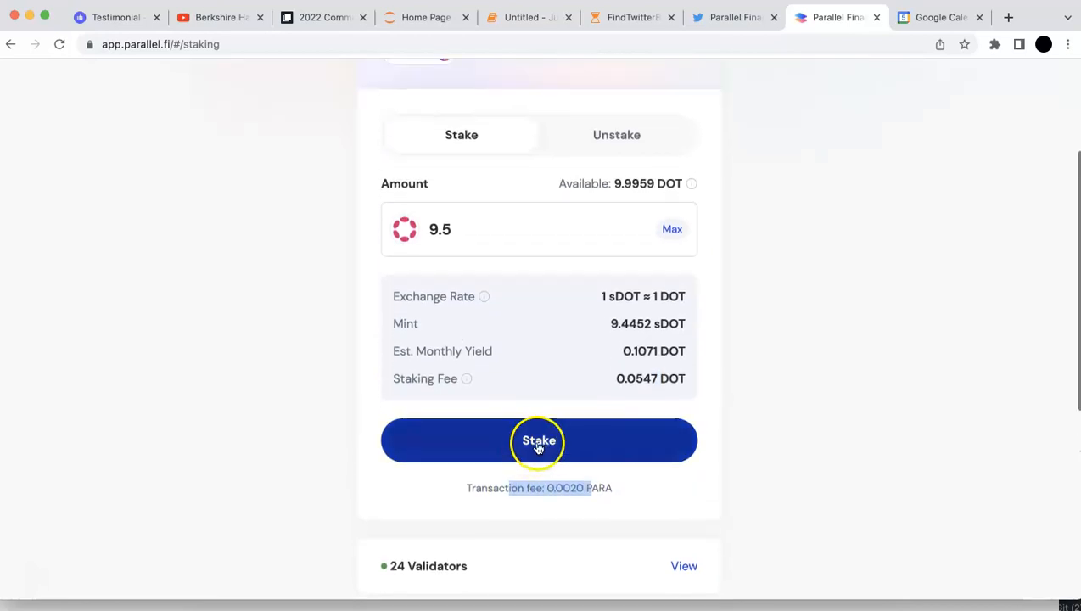
# Submit the 9.5 DOT stake and sign it with the account password in polkadot{.js}
pyautogui.click(540, 441)
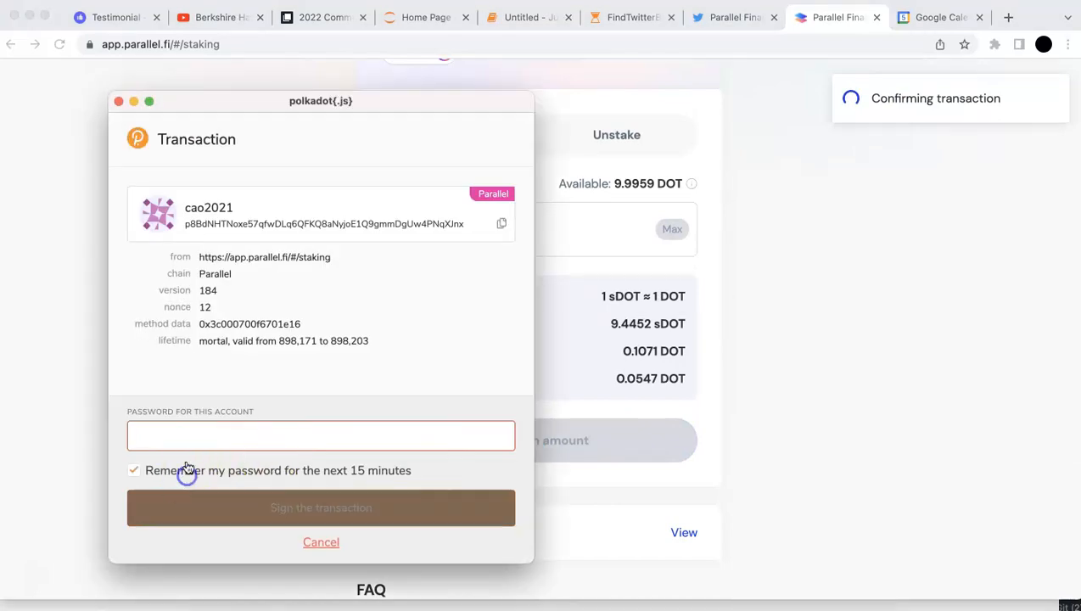
pyautogui.write('••••')
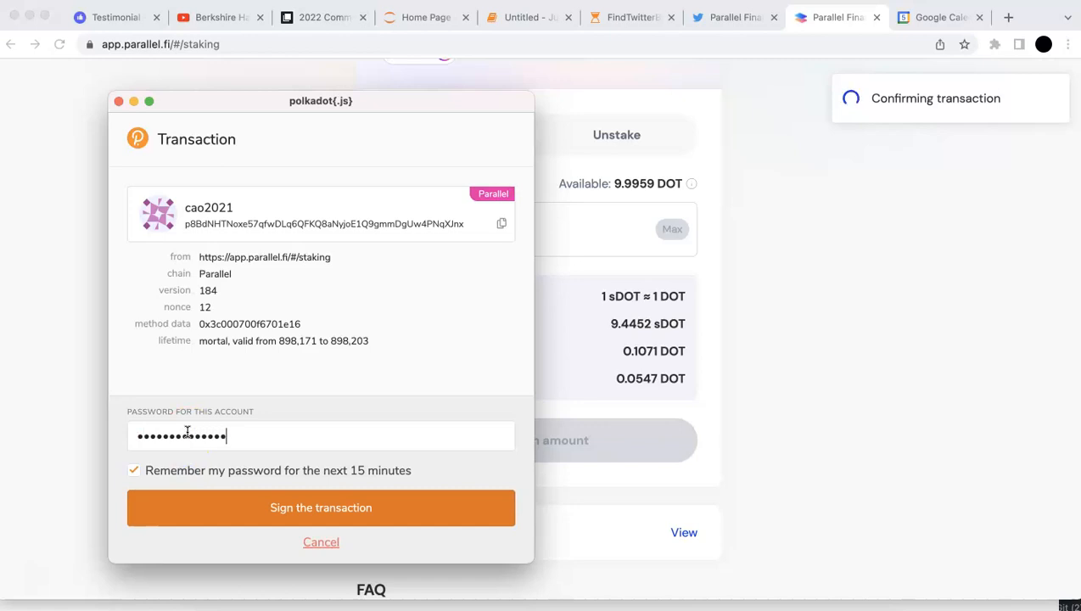
pyautogui.click(321, 508)
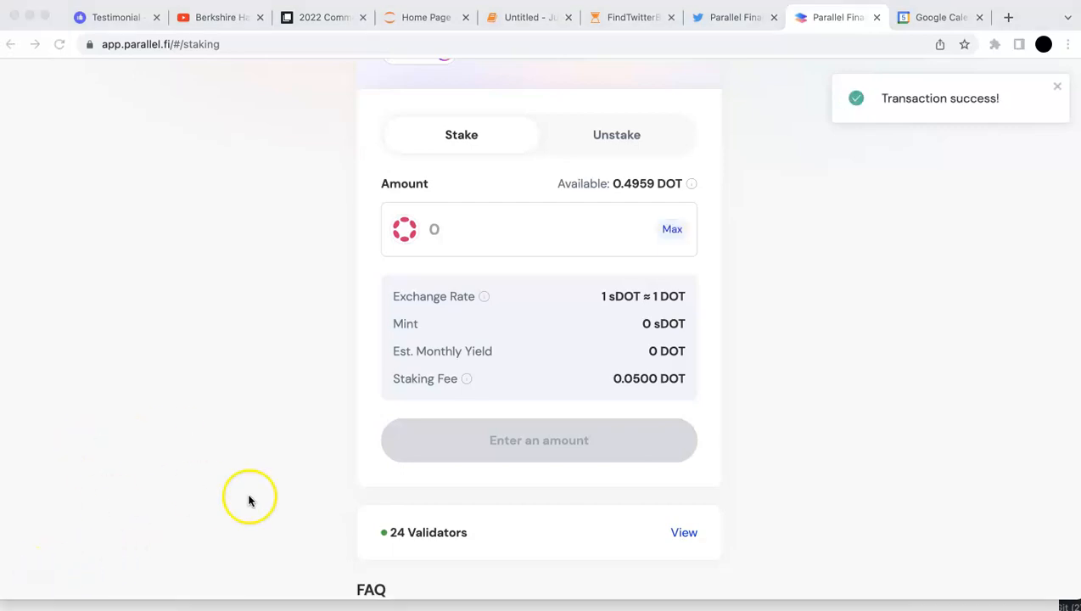
pyautogui.scroll(3)
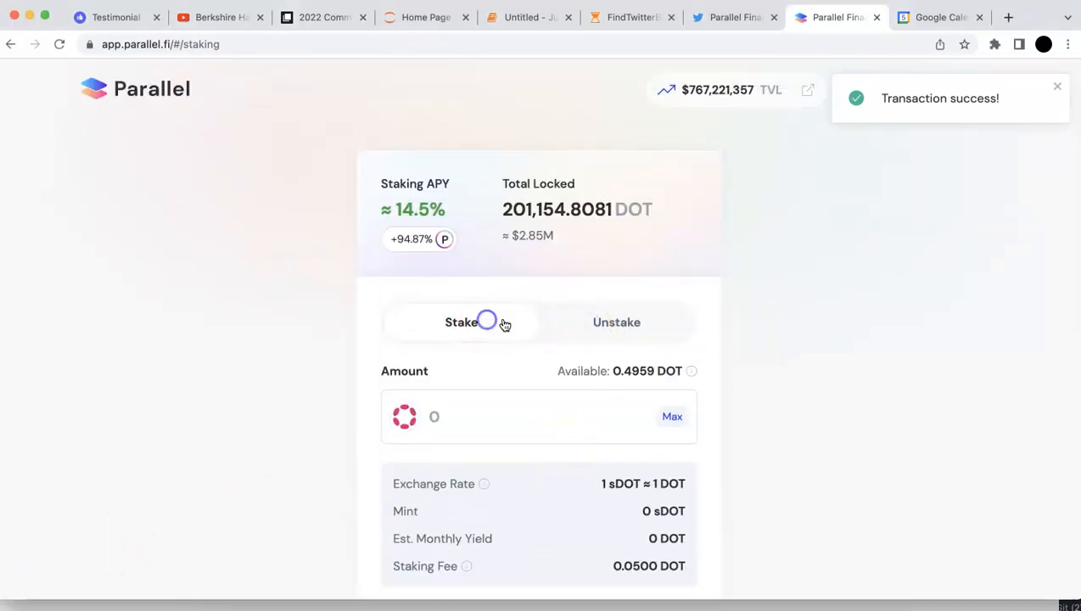
pyautogui.click(616, 322)
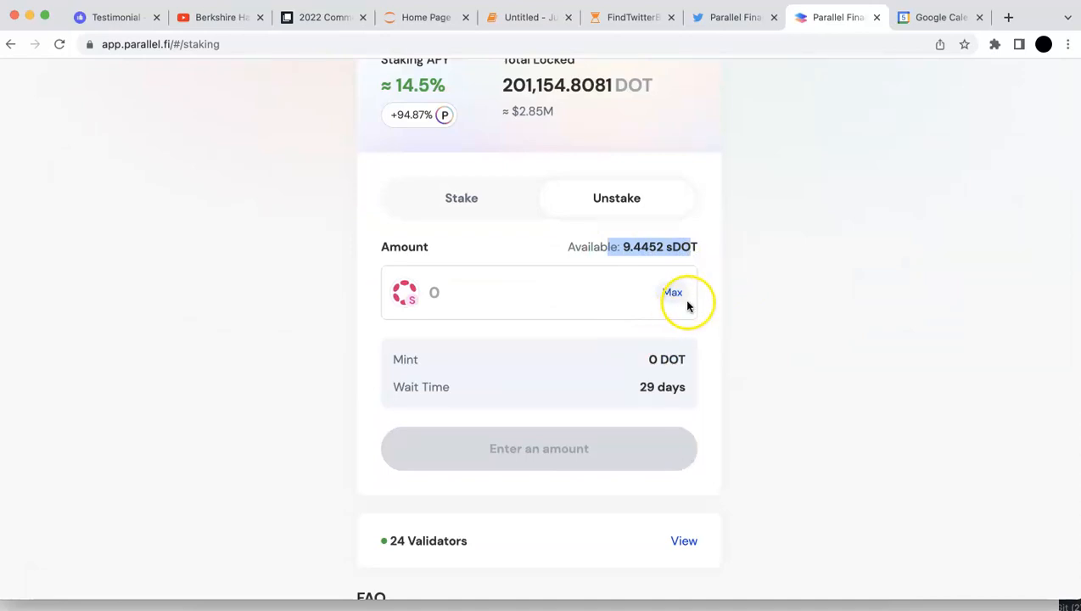
pyautogui.click(672, 292)
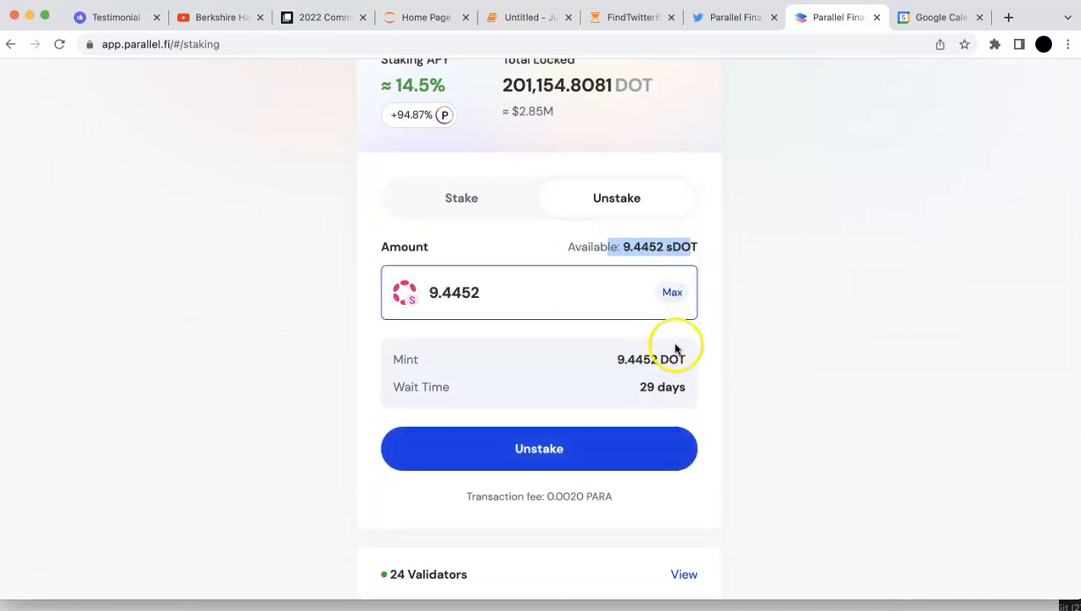
pyautogui.scroll(-3)
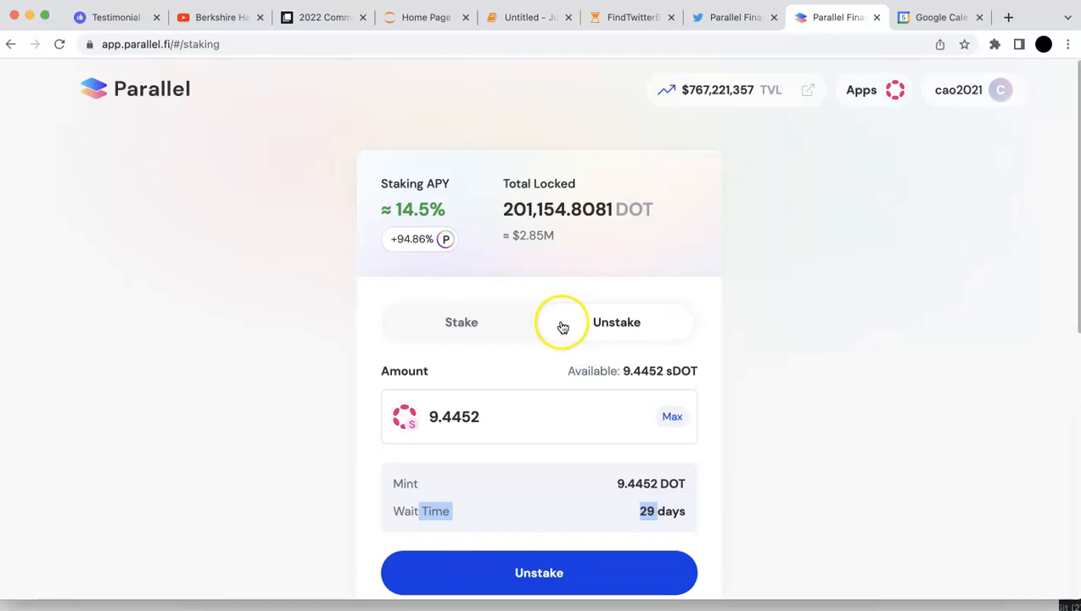
pyautogui.click(461, 322)
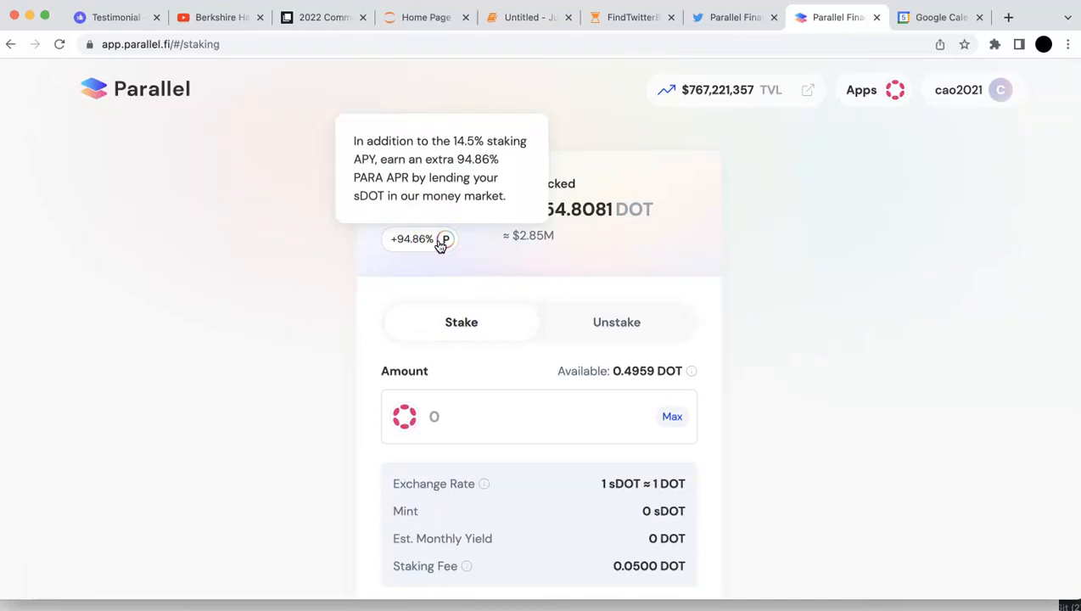
pyautogui.moveTo(468, 180)
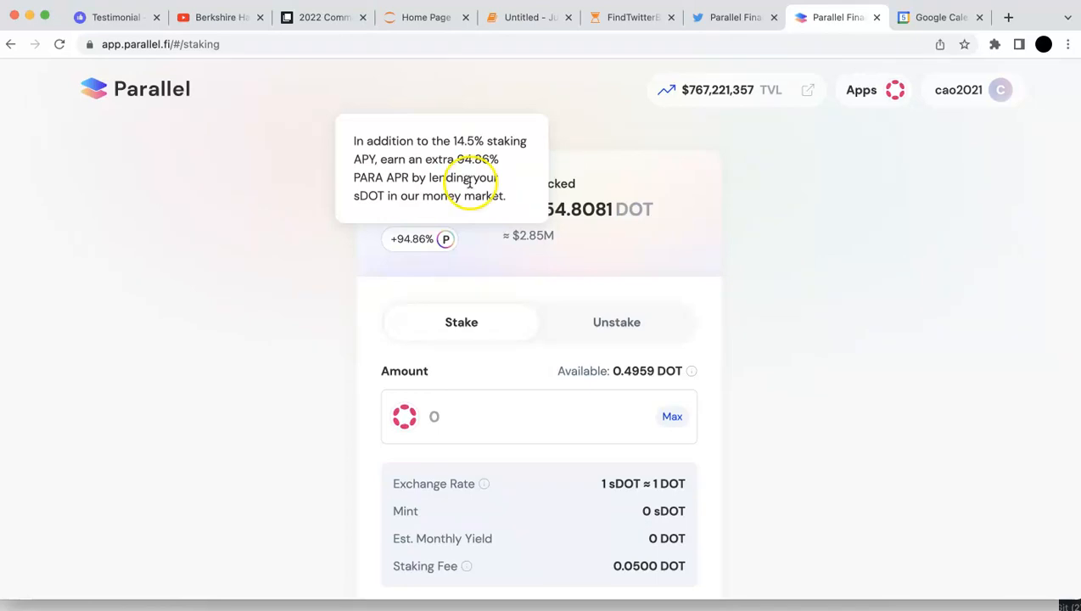
pyautogui.scroll(-3)
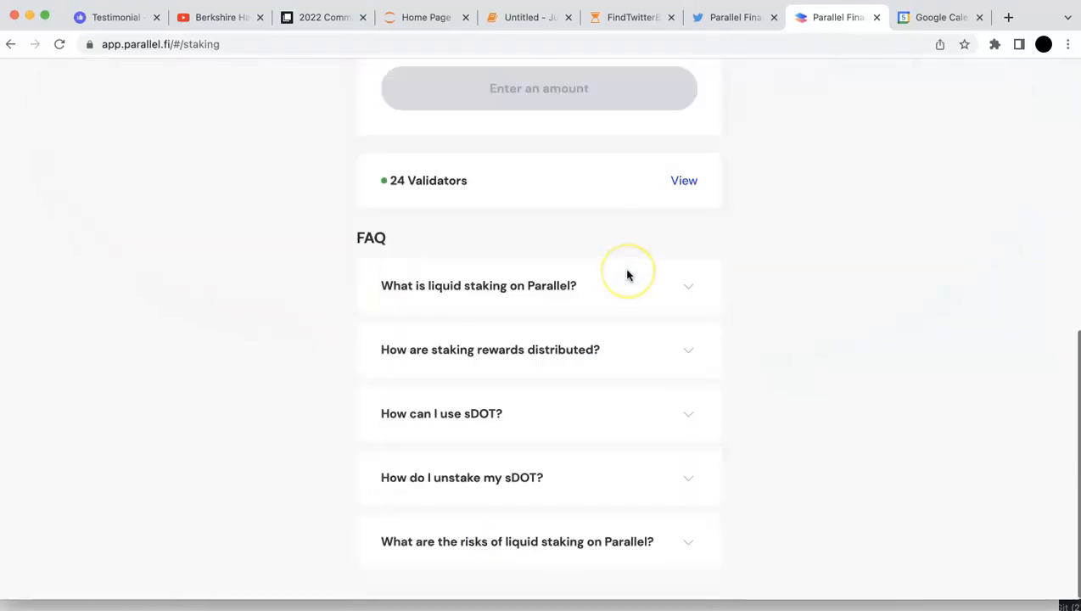
pyautogui.scroll(3)
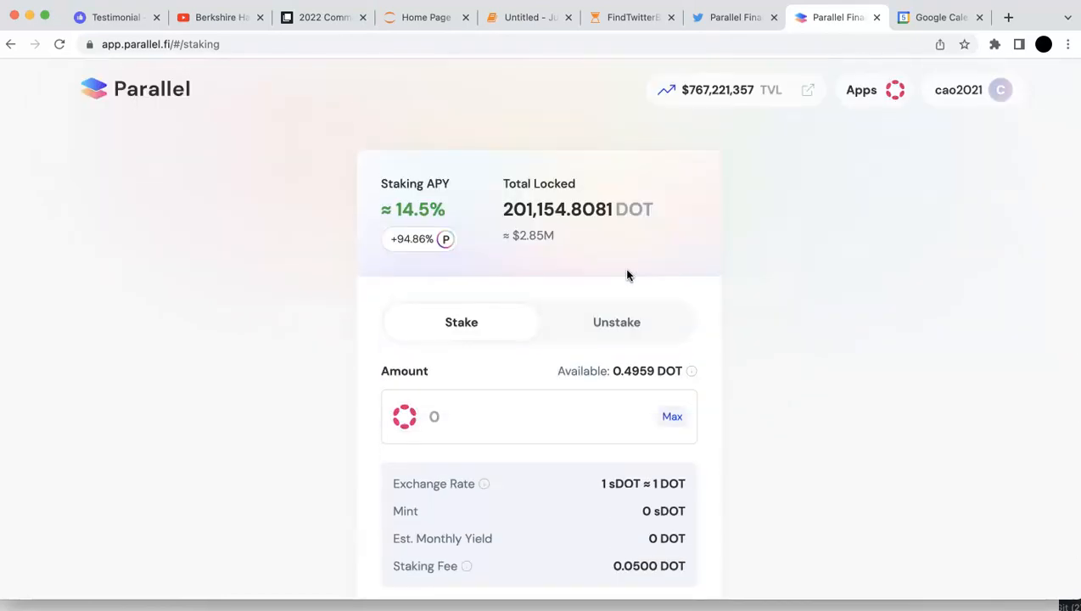
pyautogui.click(861, 90)
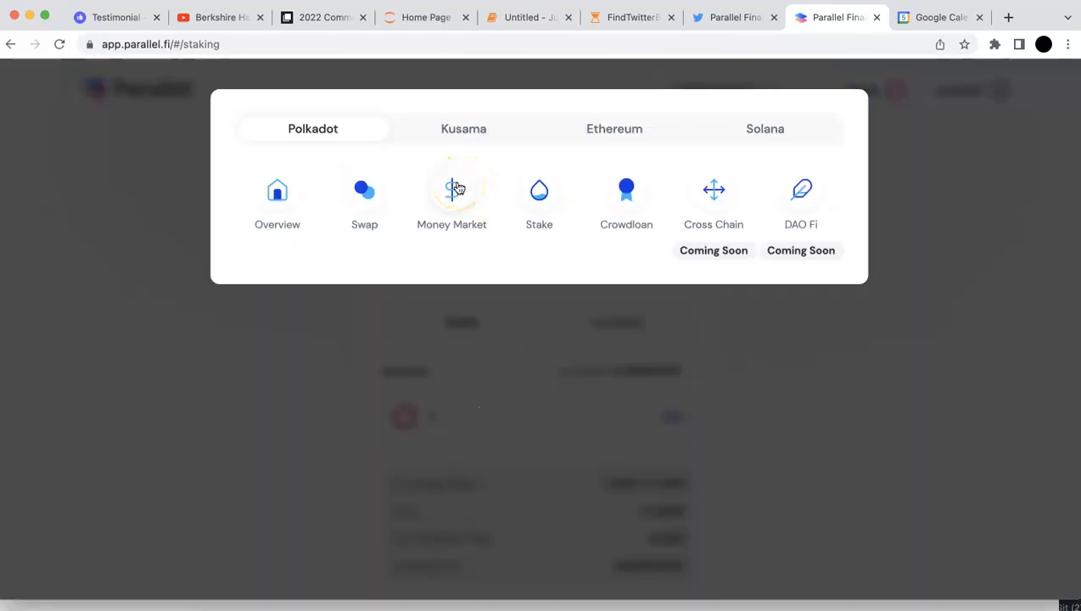
# Go to the Money Market and start a lend on the sDOT row showing 9.4452 available
pyautogui.click(451, 201)
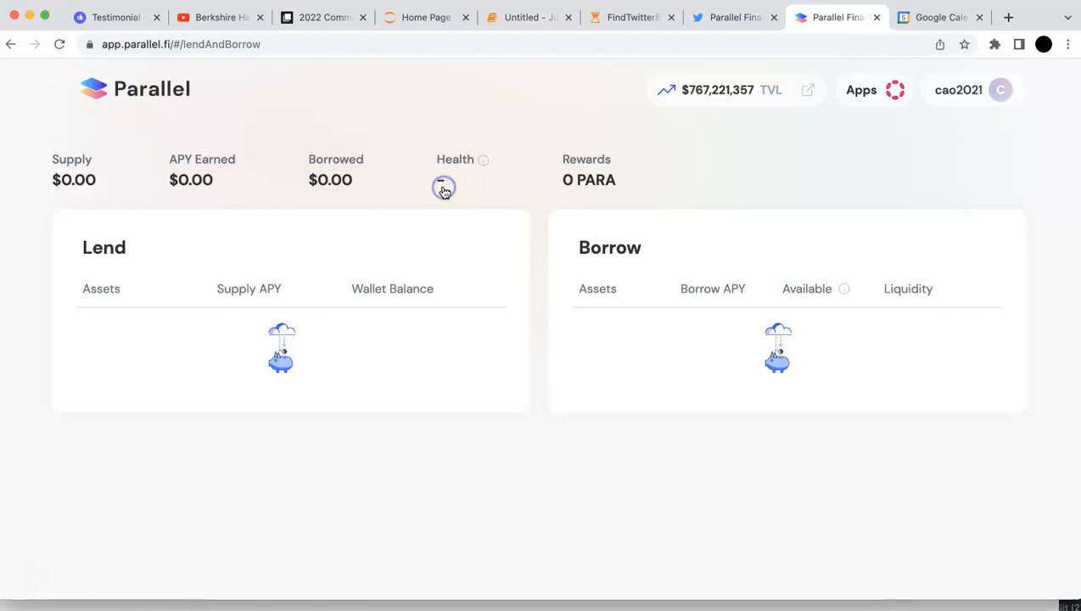
pyautogui.scroll(-3)
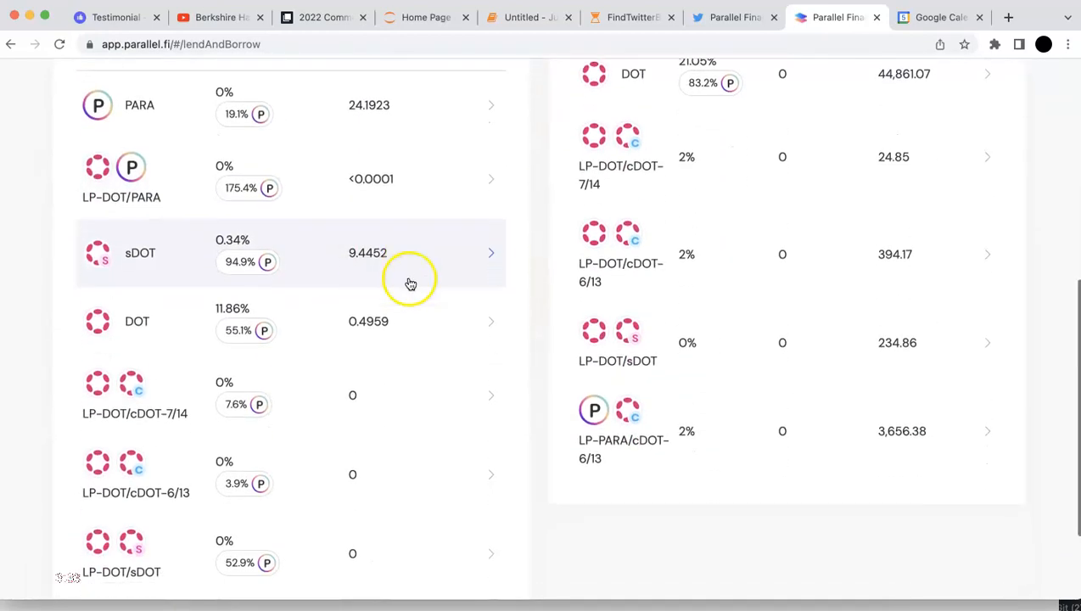
pyautogui.click(410, 251)
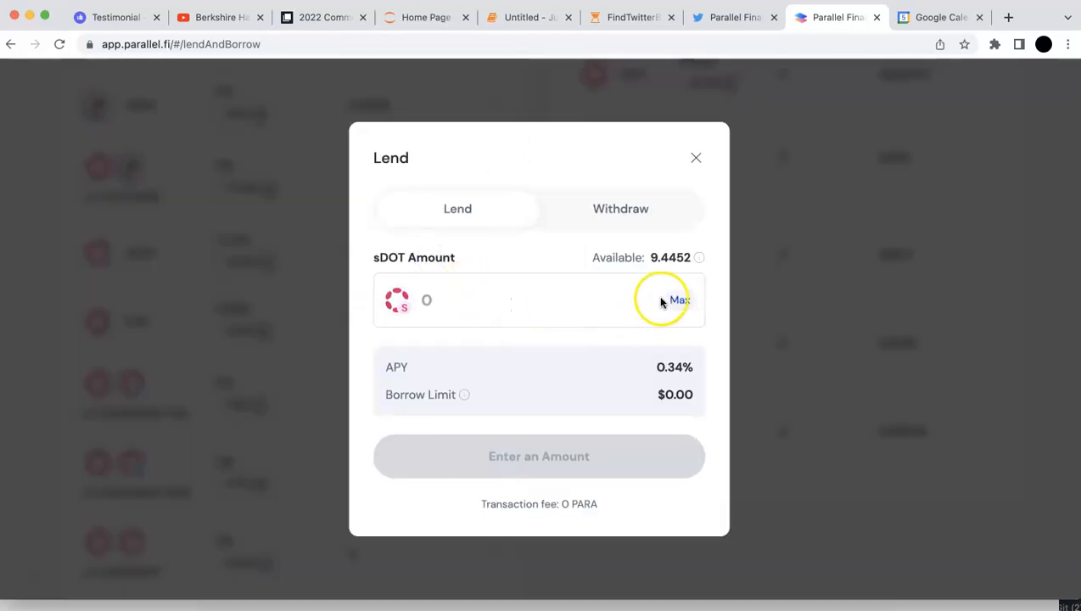
# Lend the Max sDOT balance of 9.44525 and approve the transaction
pyautogui.click(679, 299)
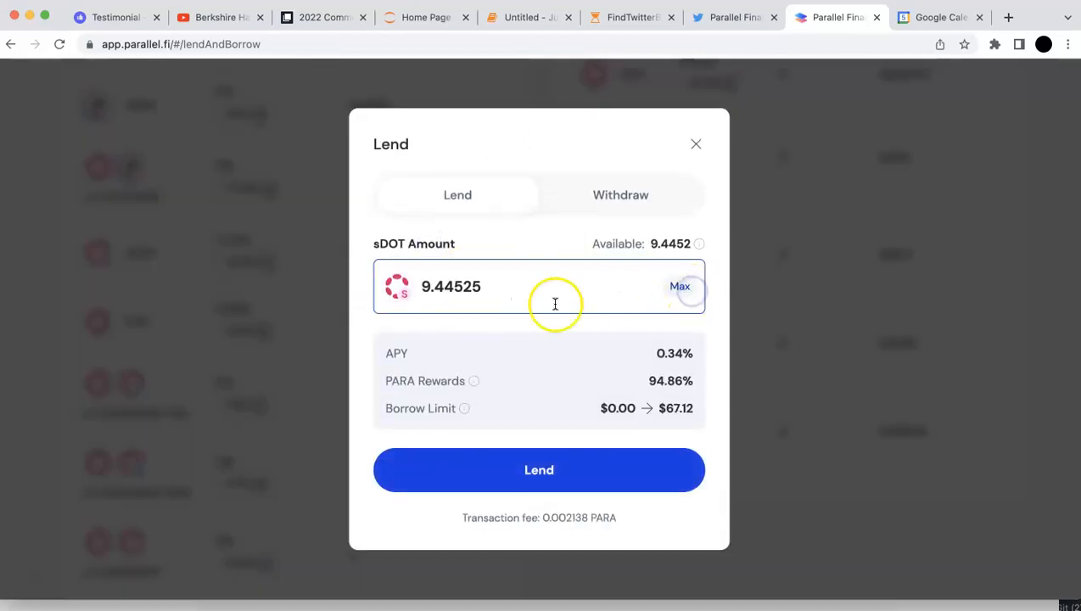
pyautogui.moveTo(577, 421)
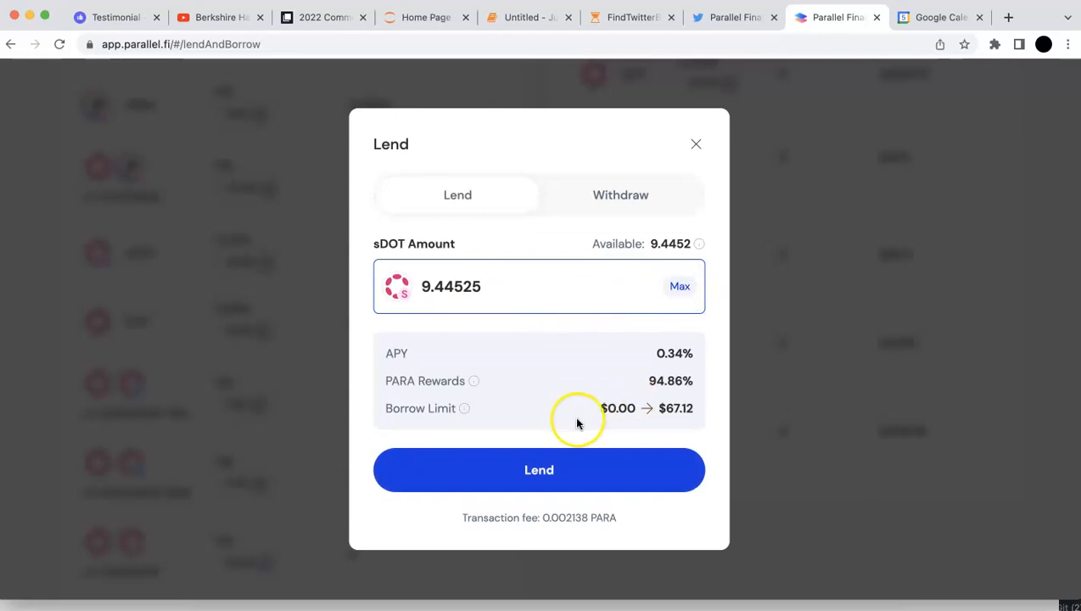
pyautogui.moveTo(670, 407)
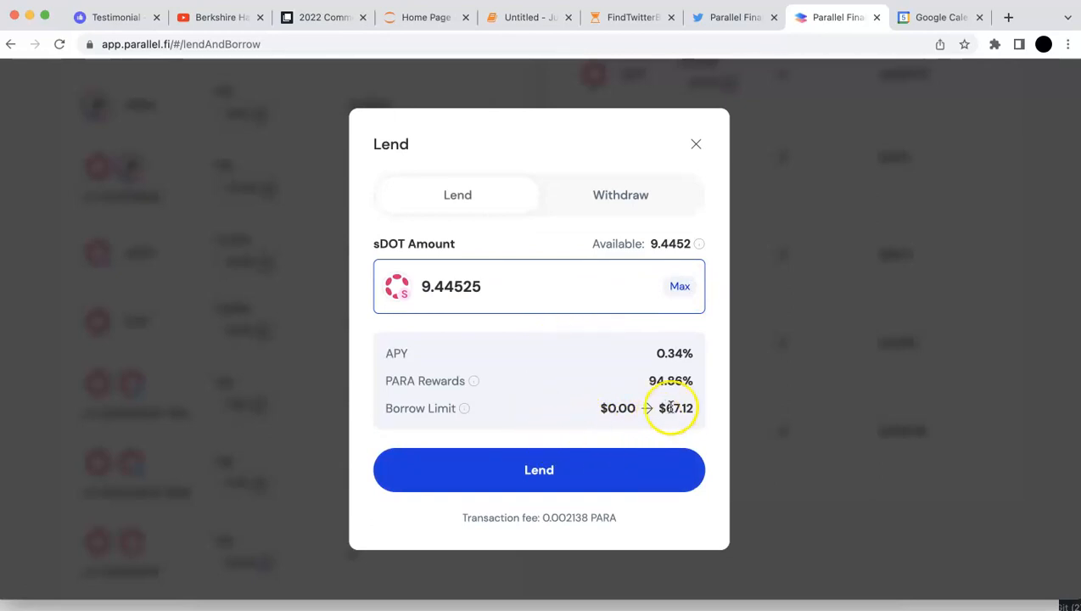
pyautogui.click(539, 470)
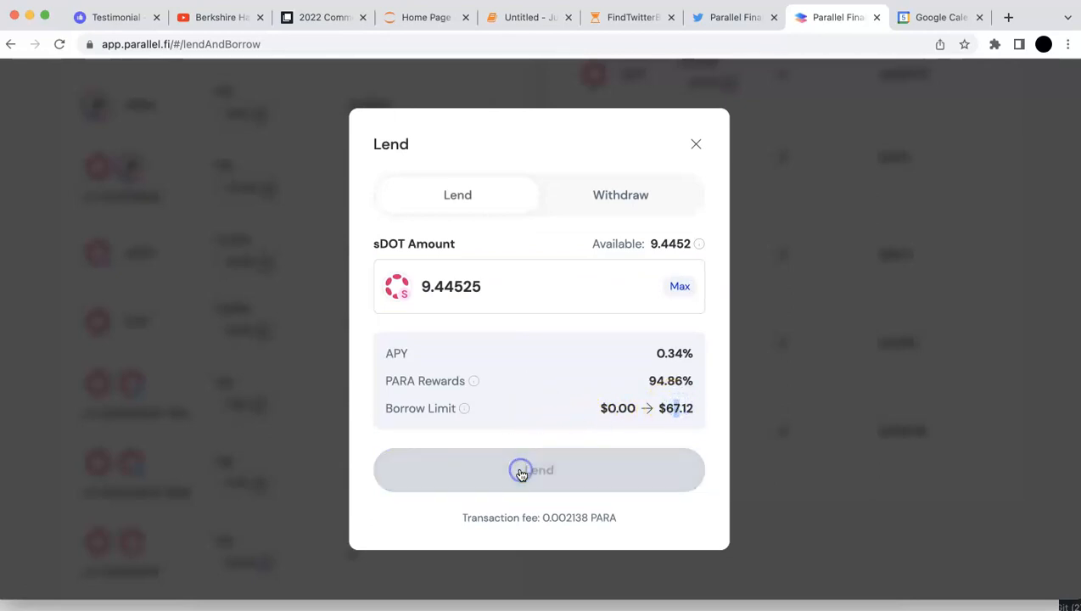
pyautogui.click(523, 470)
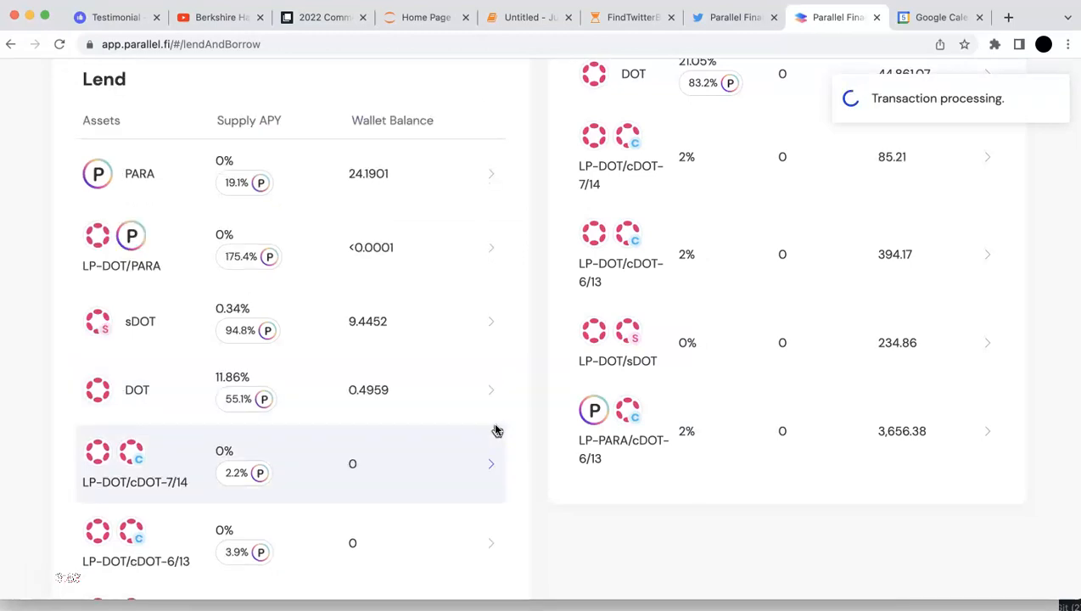
# Check My Lend Positions for the 9.4452 sDOT ($134.24) entry after transaction success
pyautogui.scroll(-3)
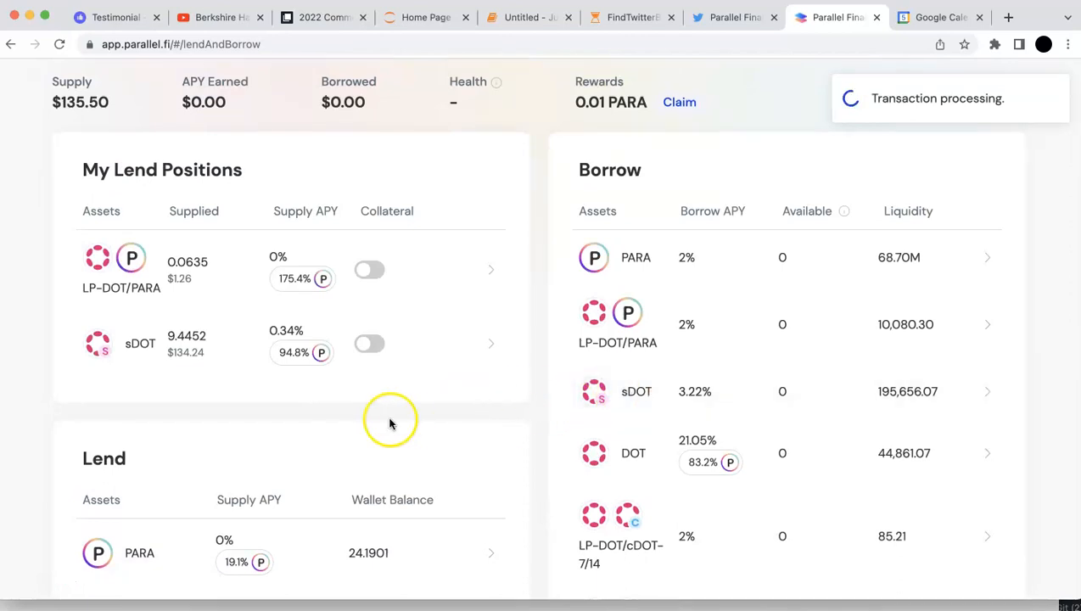
pyautogui.moveTo(221, 351)
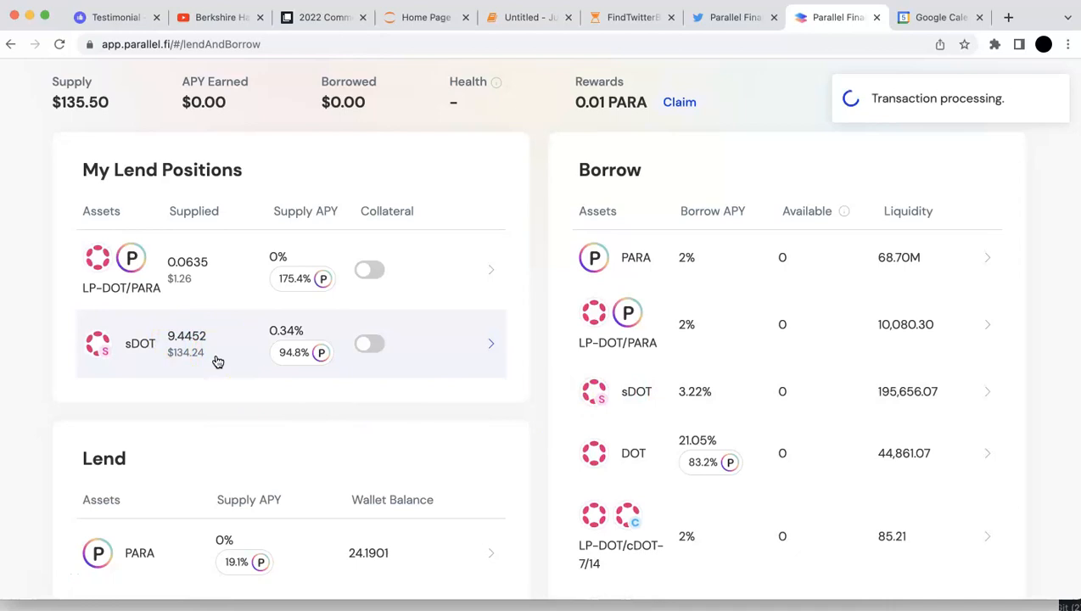
pyautogui.moveTo(362, 404)
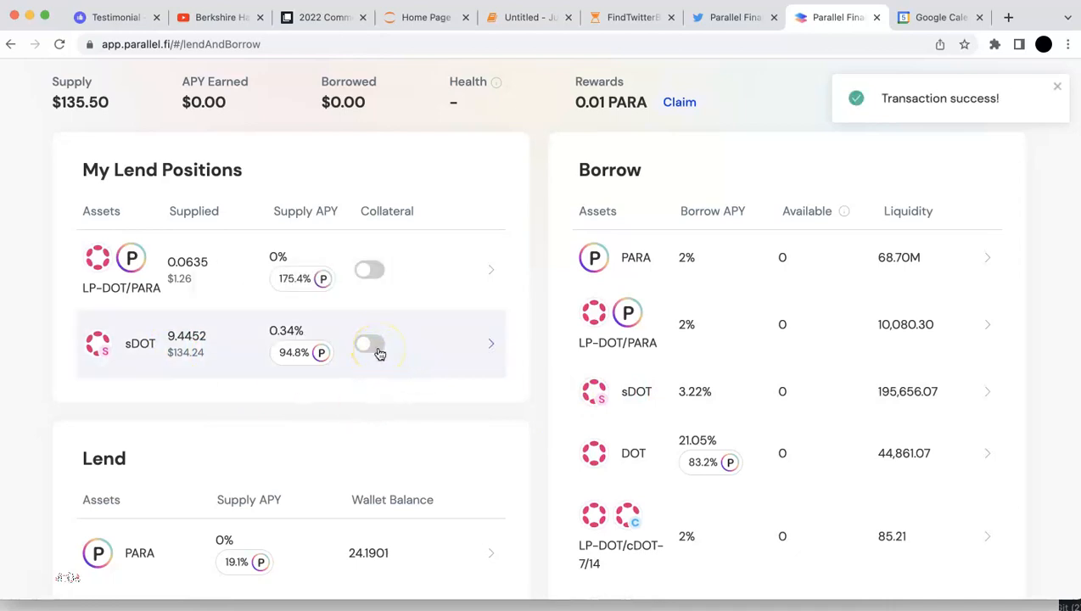
pyautogui.click(370, 342)
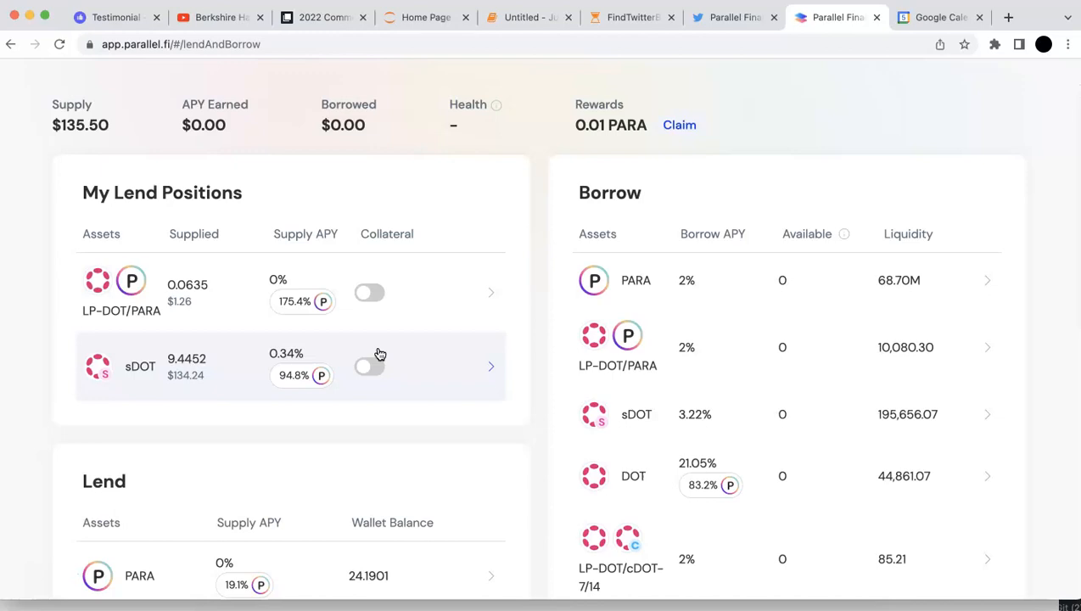
pyautogui.scroll(-3)
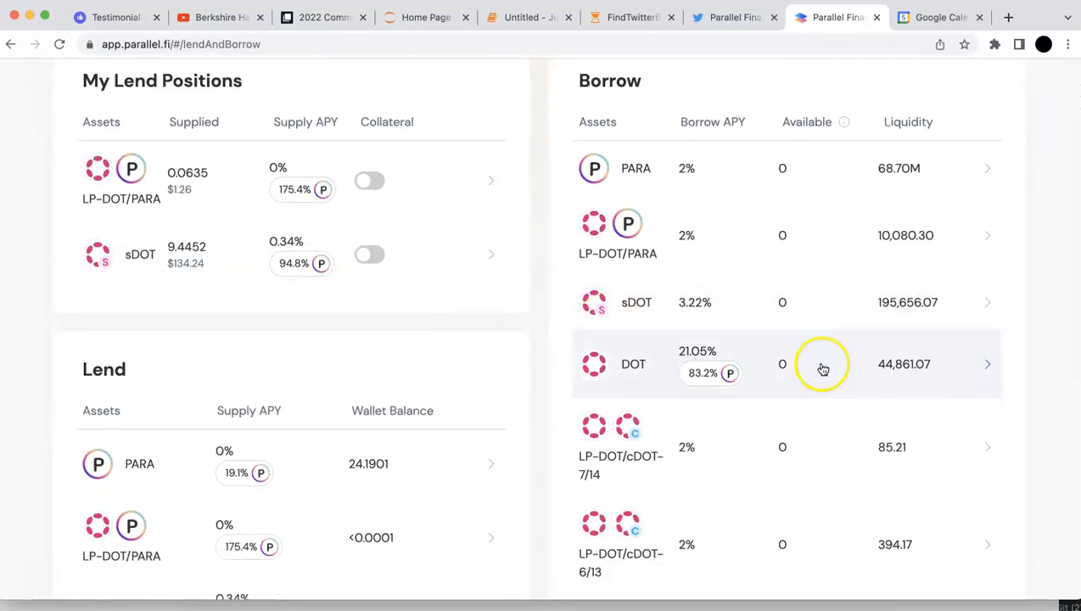
pyautogui.moveTo(860, 377)
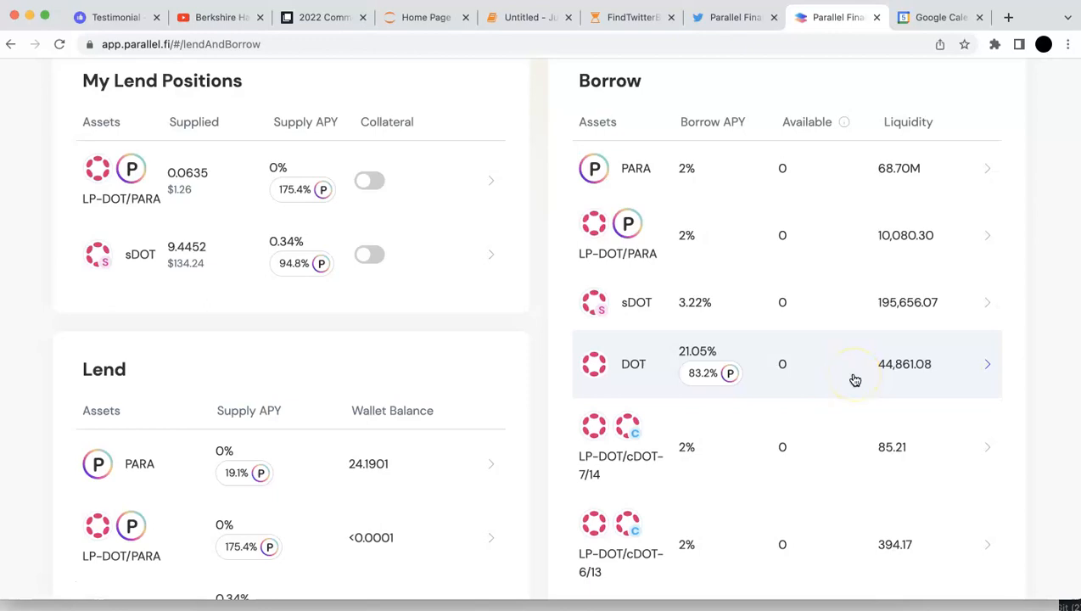
pyautogui.moveTo(855, 380)
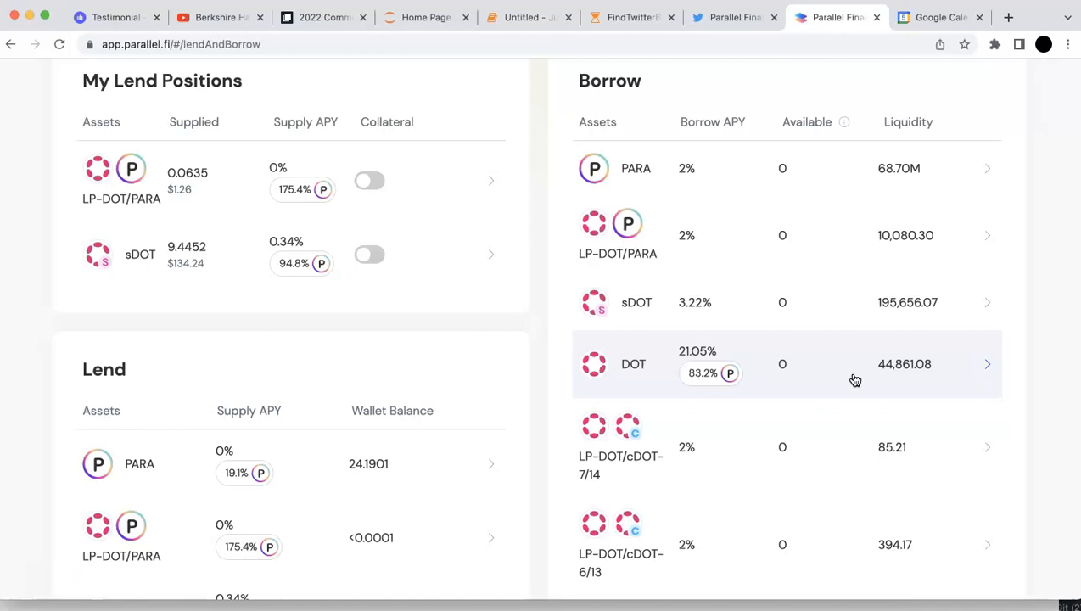
pyautogui.scroll(-3)
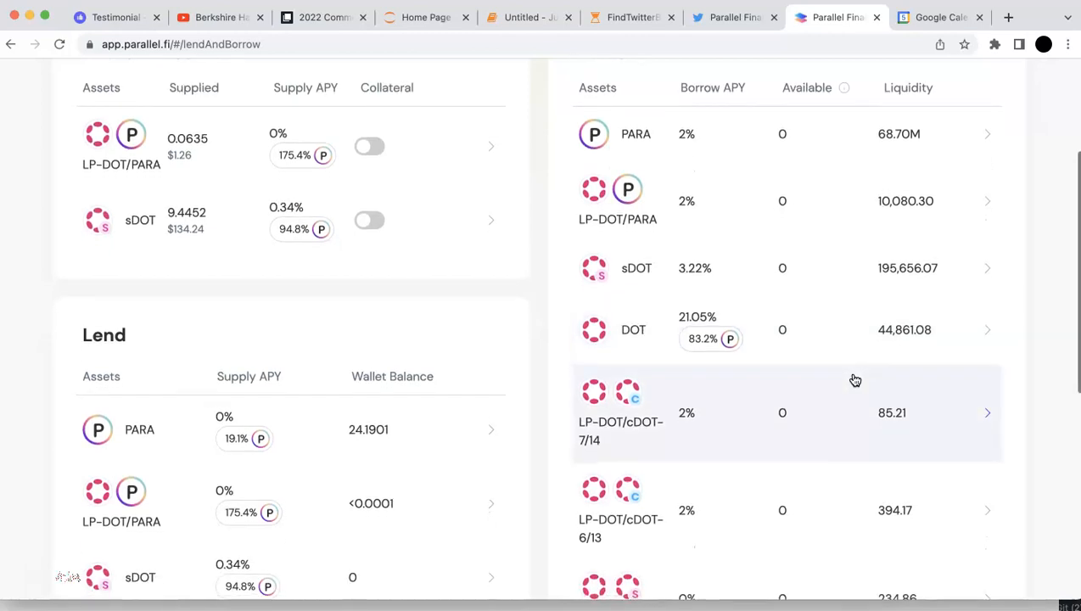
pyautogui.scroll(-3)
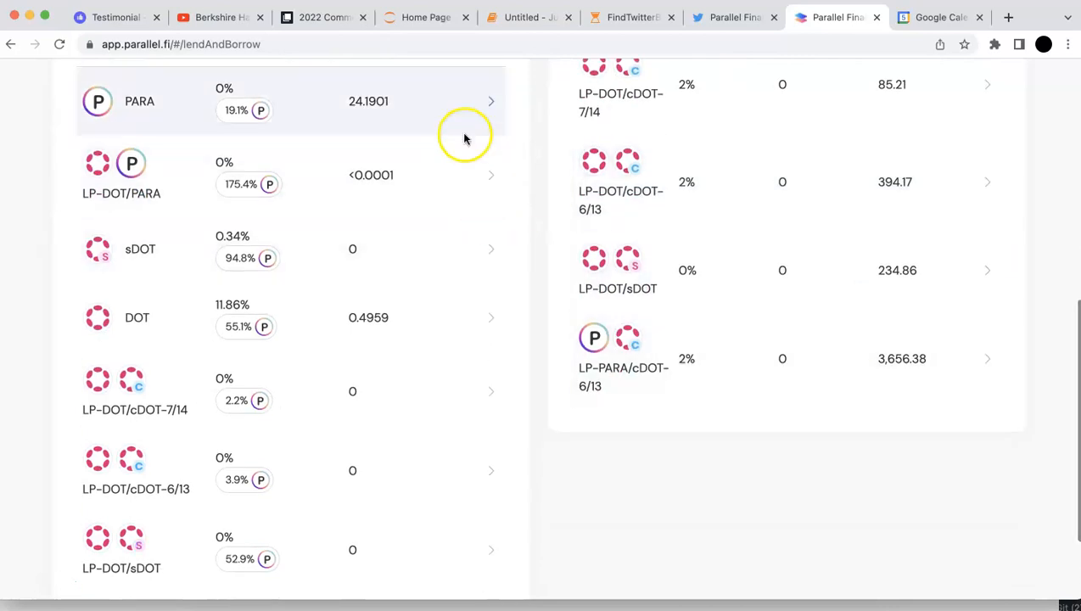
pyautogui.moveTo(406, 390)
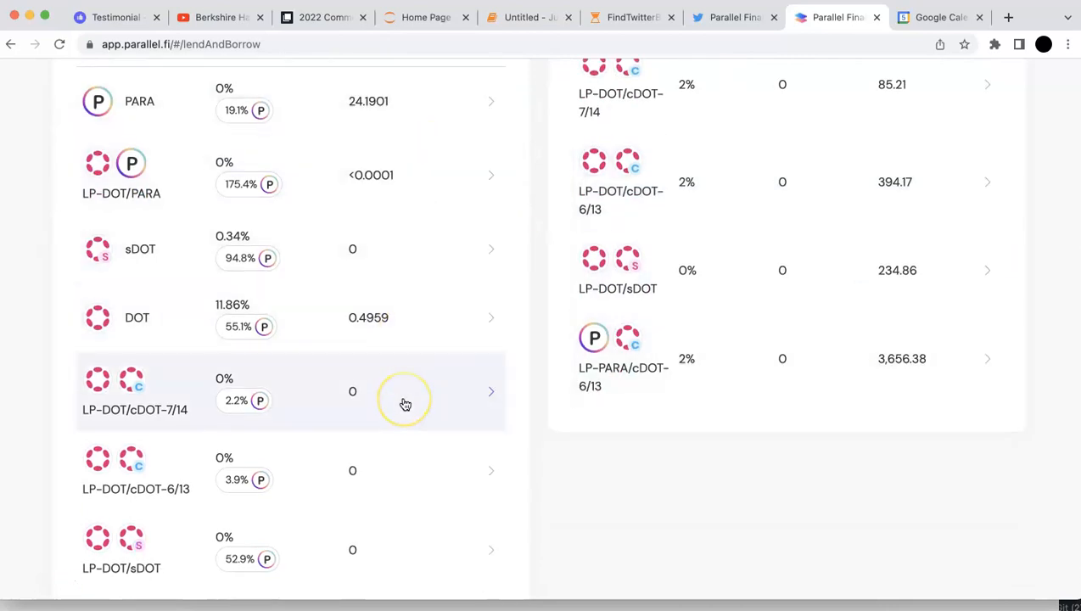
pyautogui.scroll(-3)
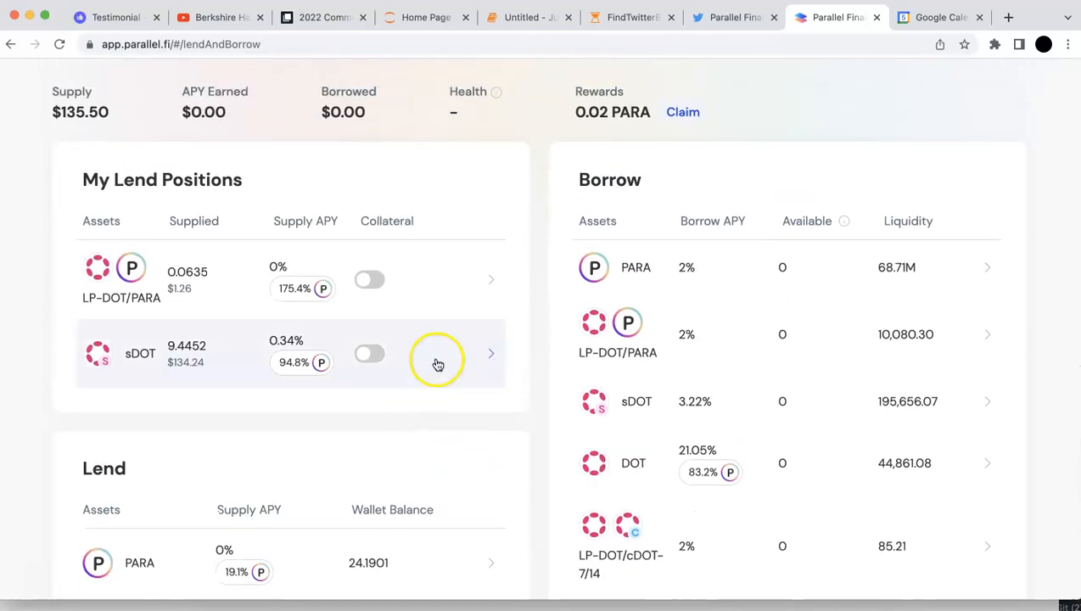
pyautogui.click(438, 354)
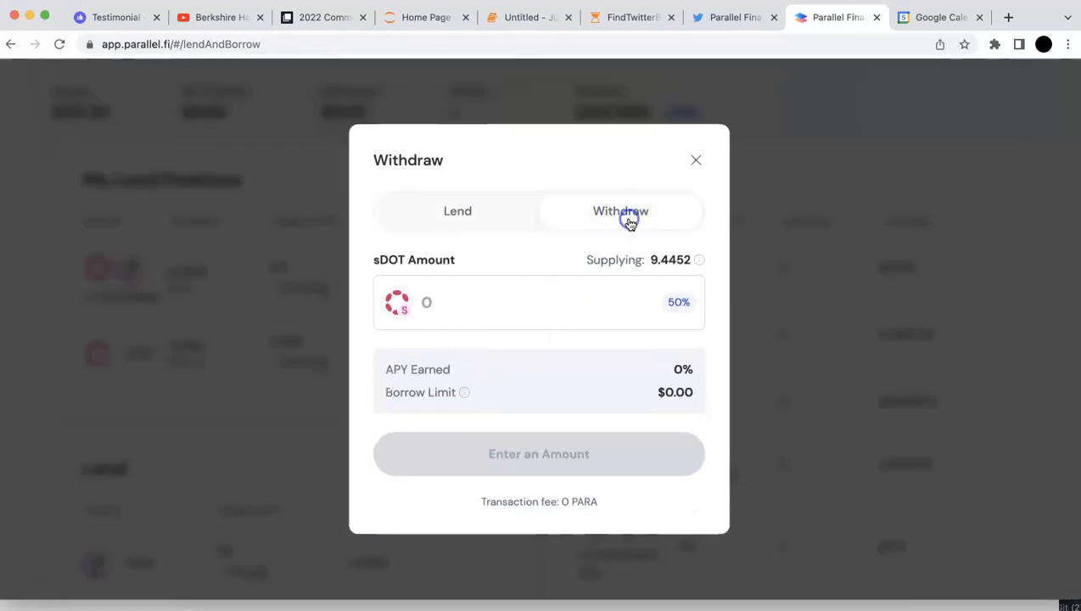
pyautogui.click(459, 211)
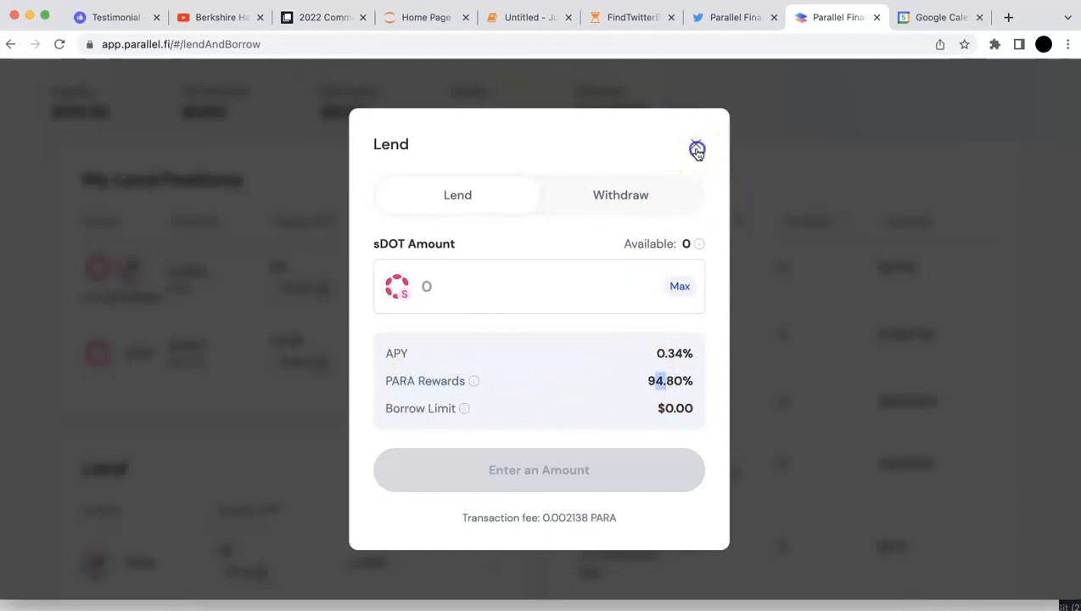
pyautogui.click(695, 149)
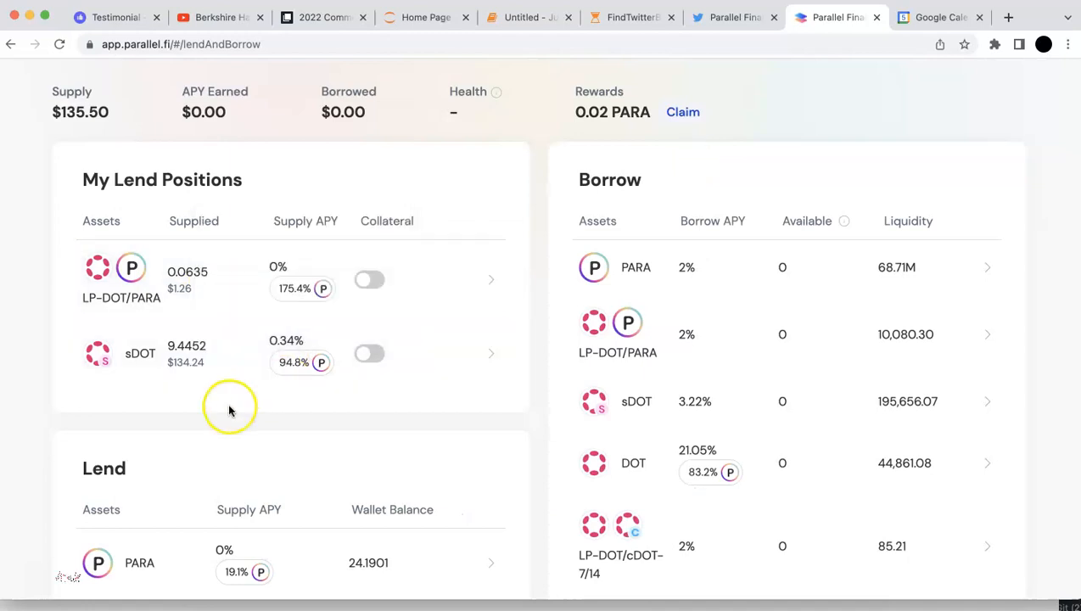